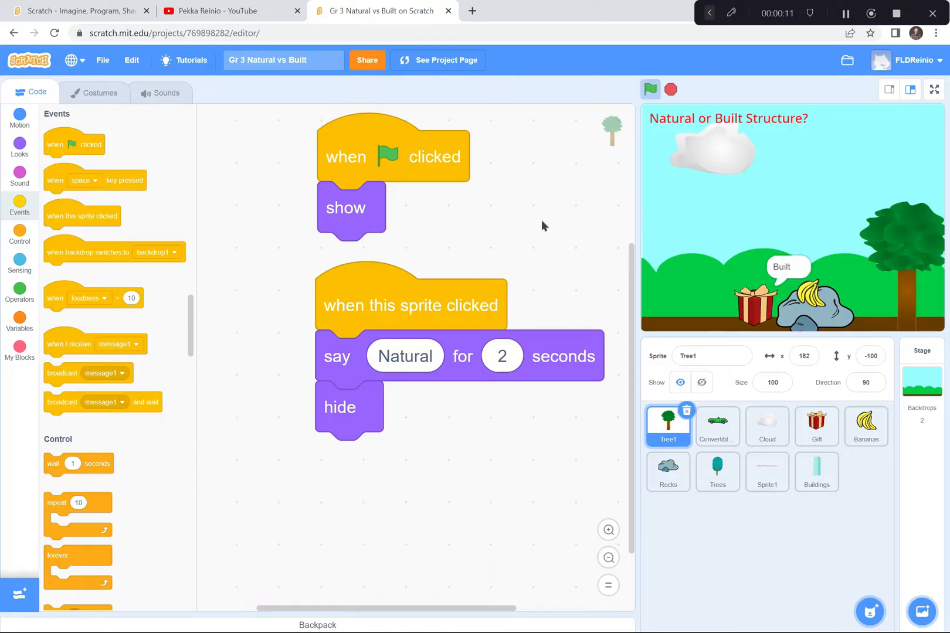
Switch to the creator's YouTube channel and scroll back to the top of its Videos page.
click(218, 11)
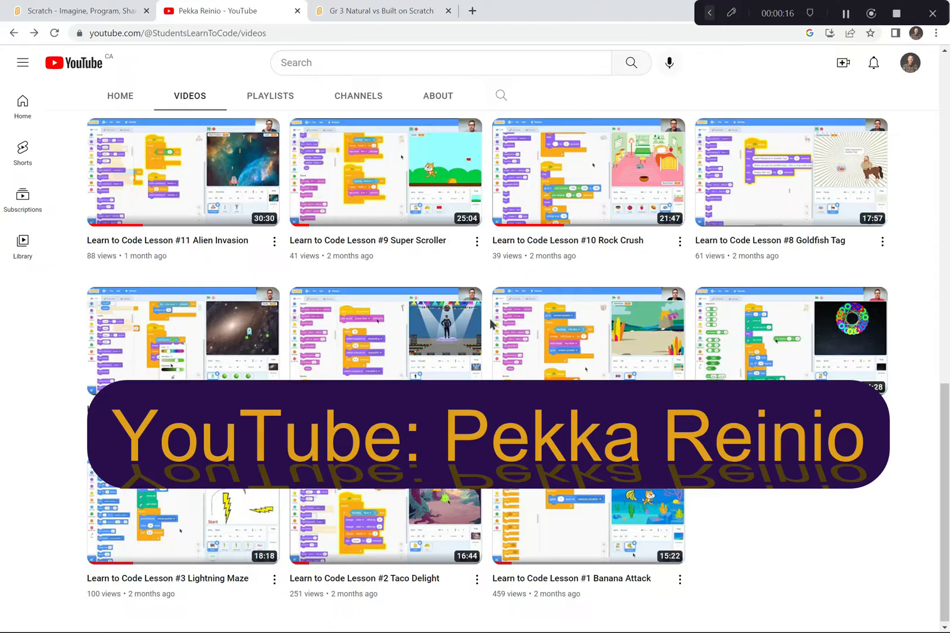
scroll(up, 3)
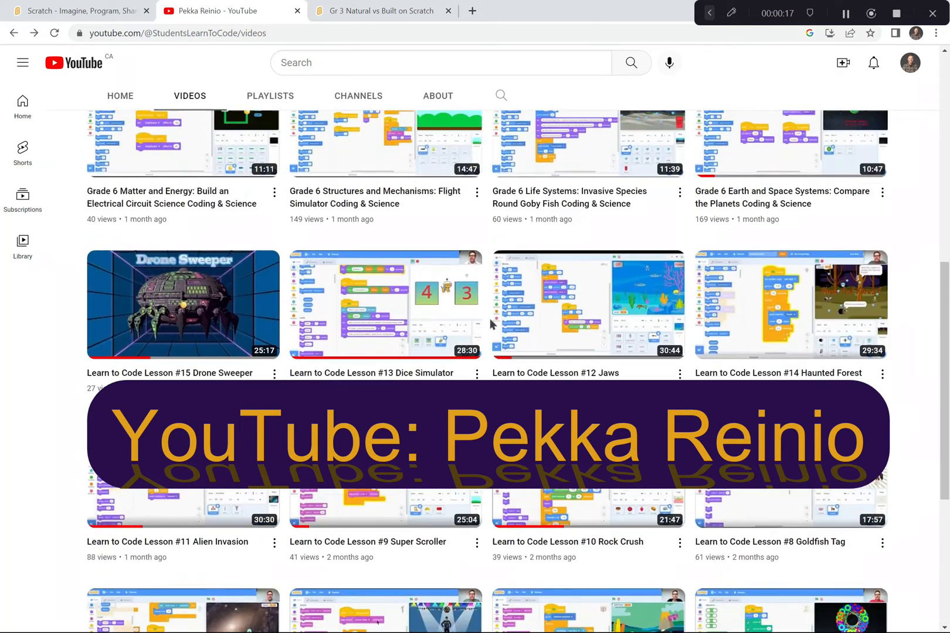
scroll(up, 3)
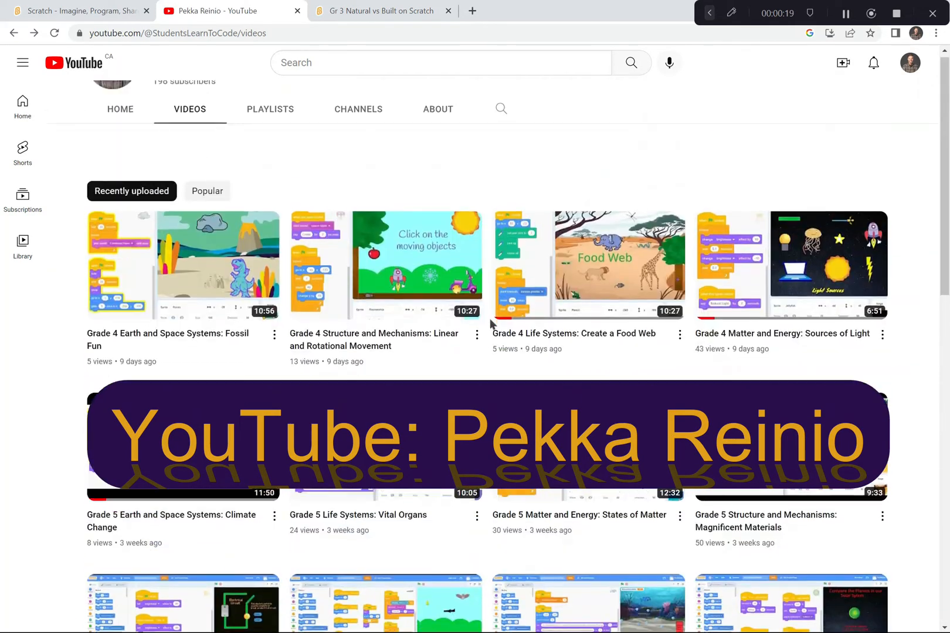
scroll(up, 3)
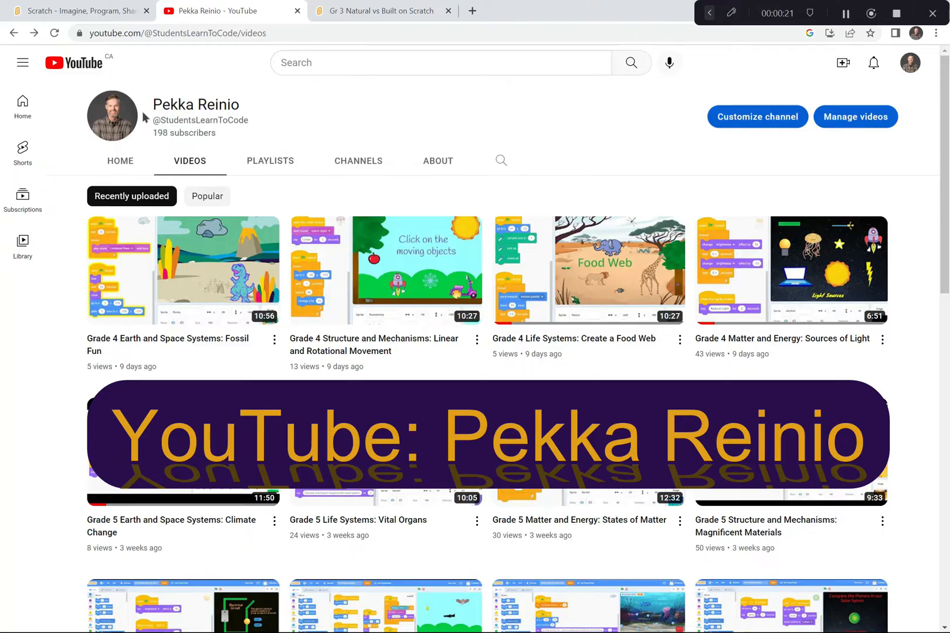
mouse_move(441, 107)
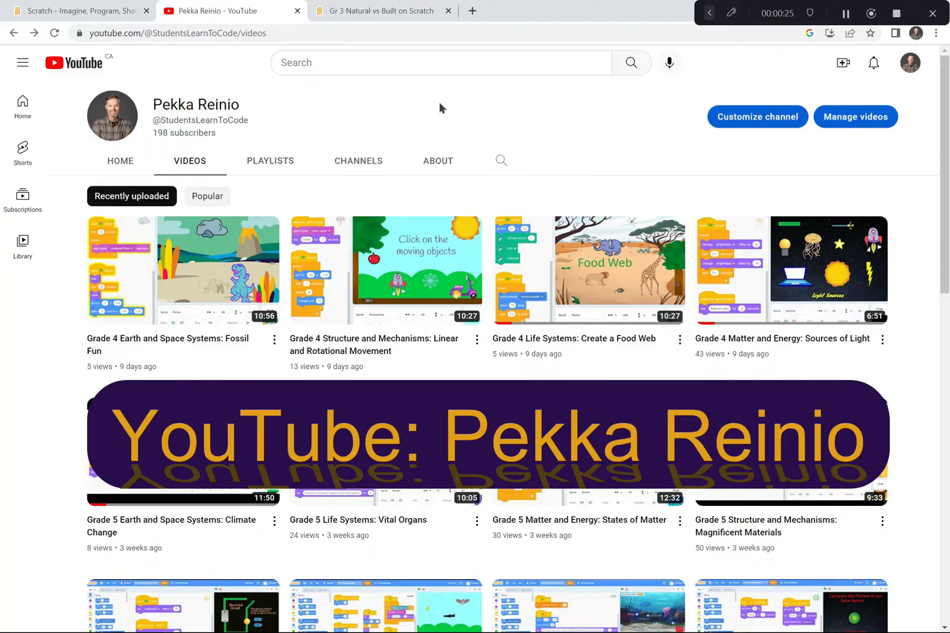
From the Scratch home page, create a new untitled project with the default cat.
click(82, 12)
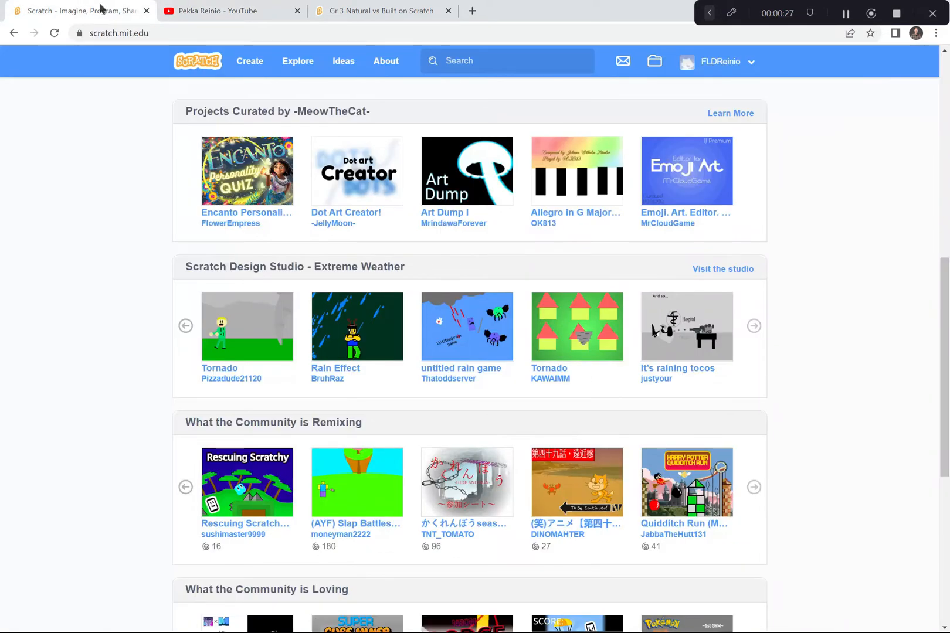
click(118, 33)
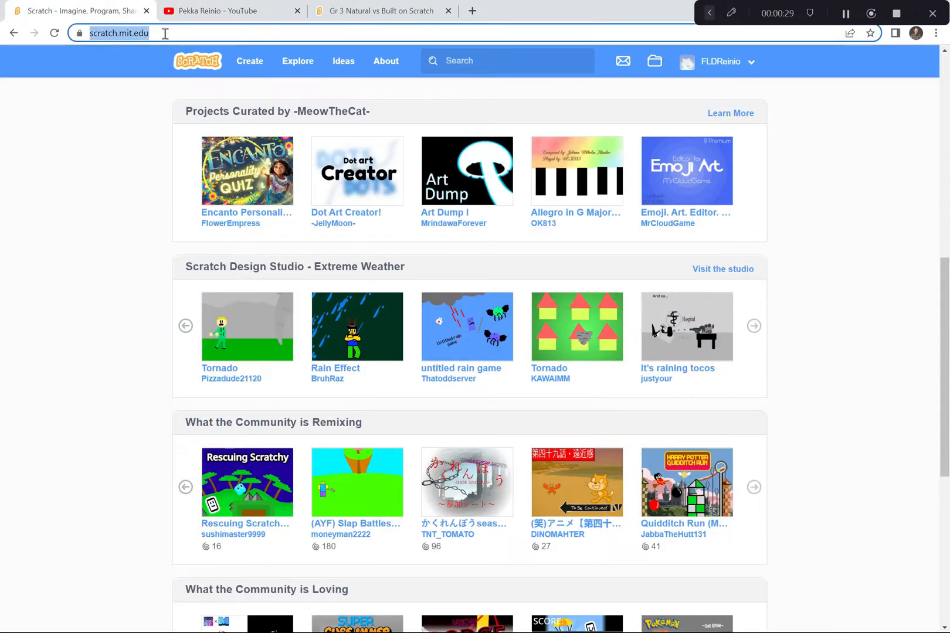
mouse_move(99, 52)
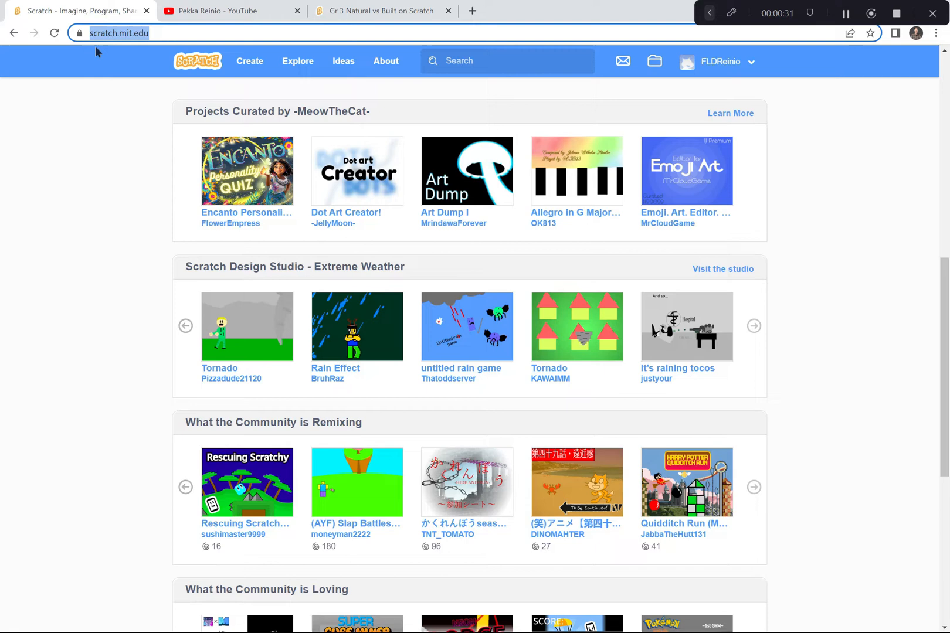
mouse_move(249, 61)
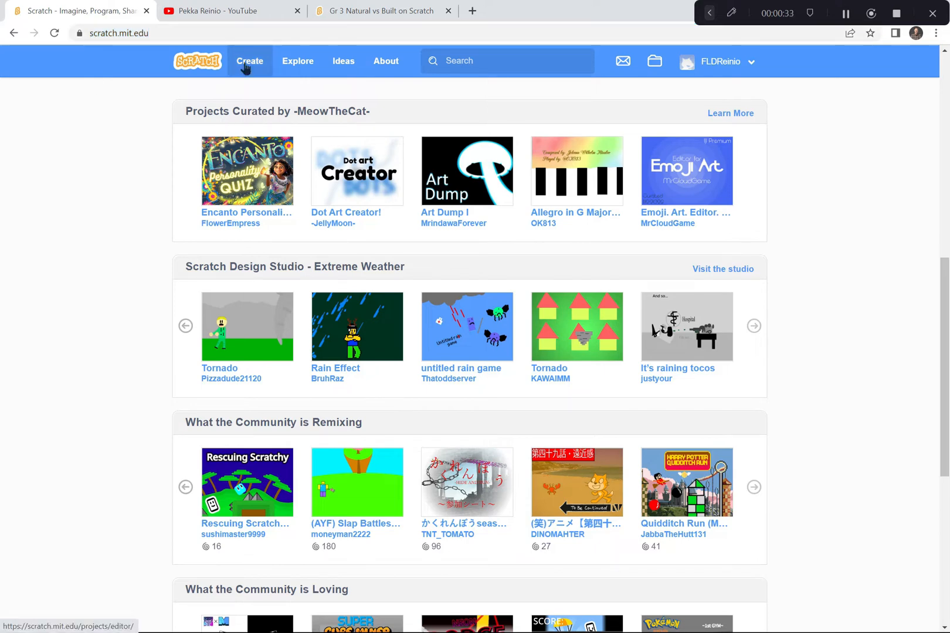
click(250, 61)
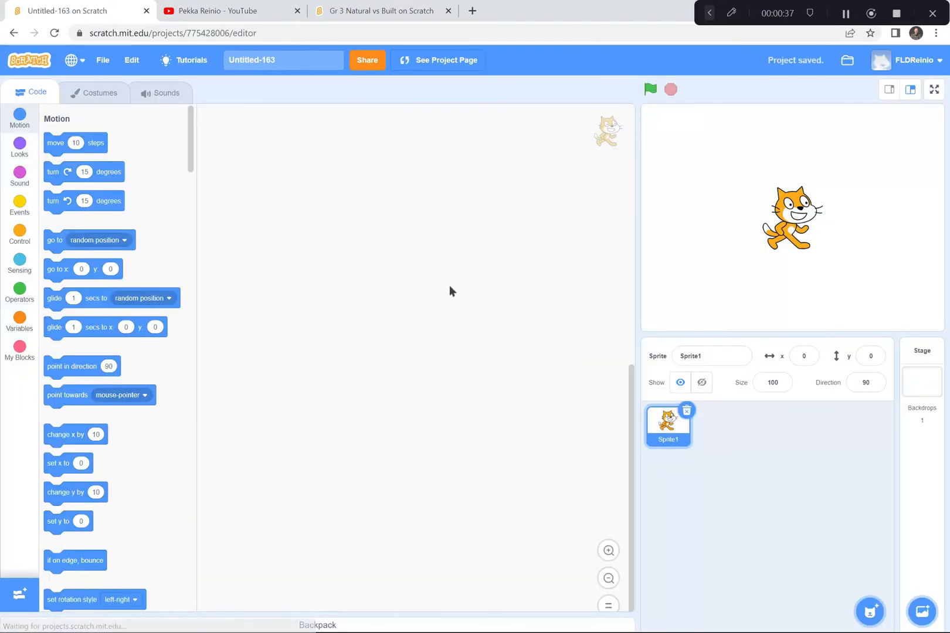
mouse_move(500, 312)
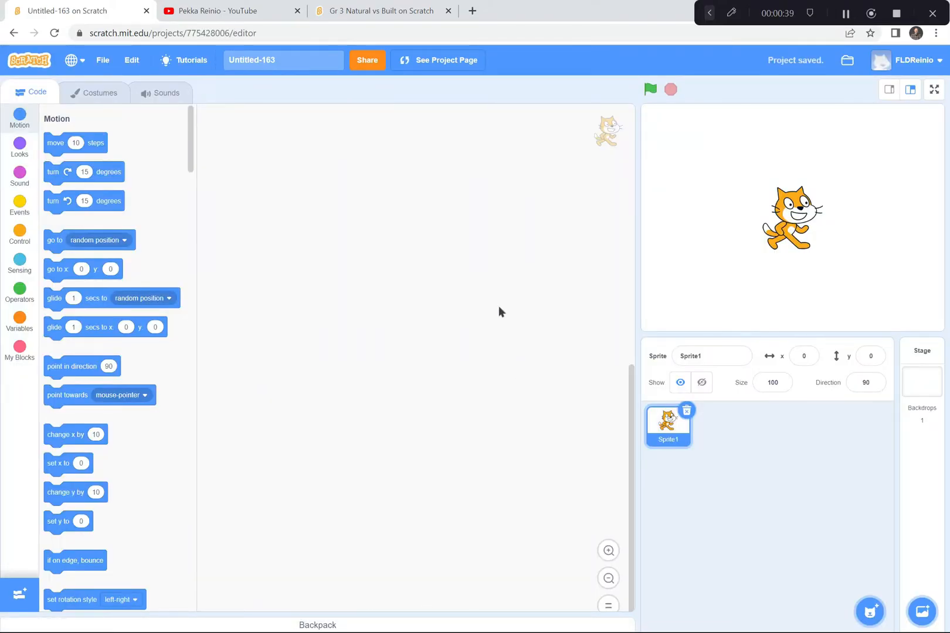
mouse_move(719, 435)
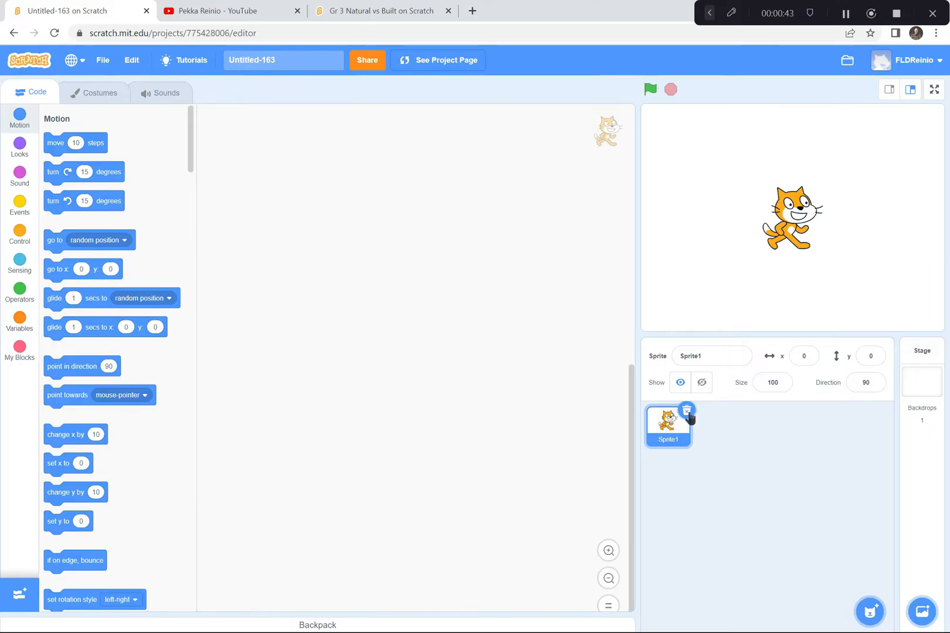
Delete the default cat sprite and add the Blue Sky backdrop from the library.
click(921, 366)
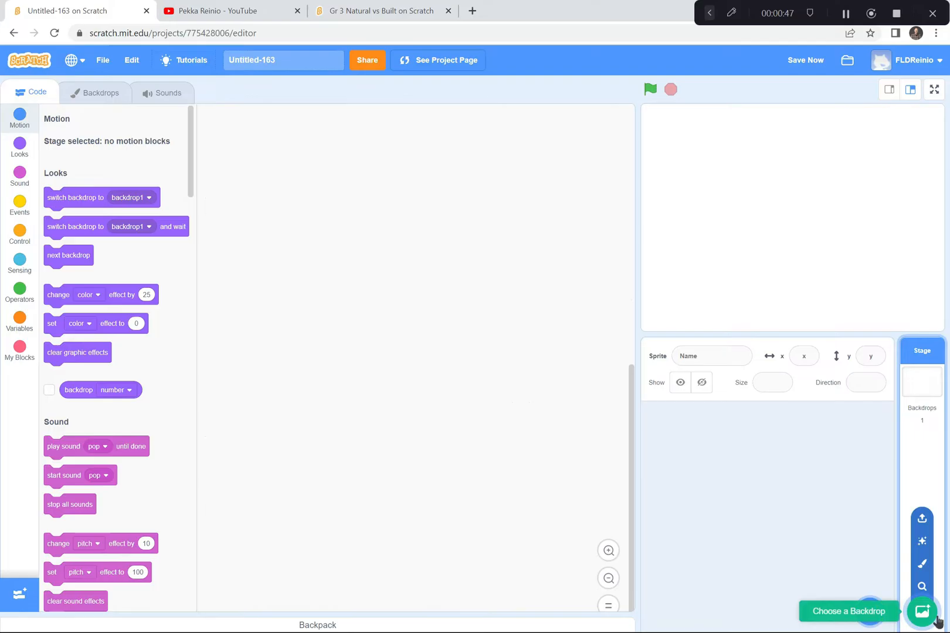
click(939, 611)
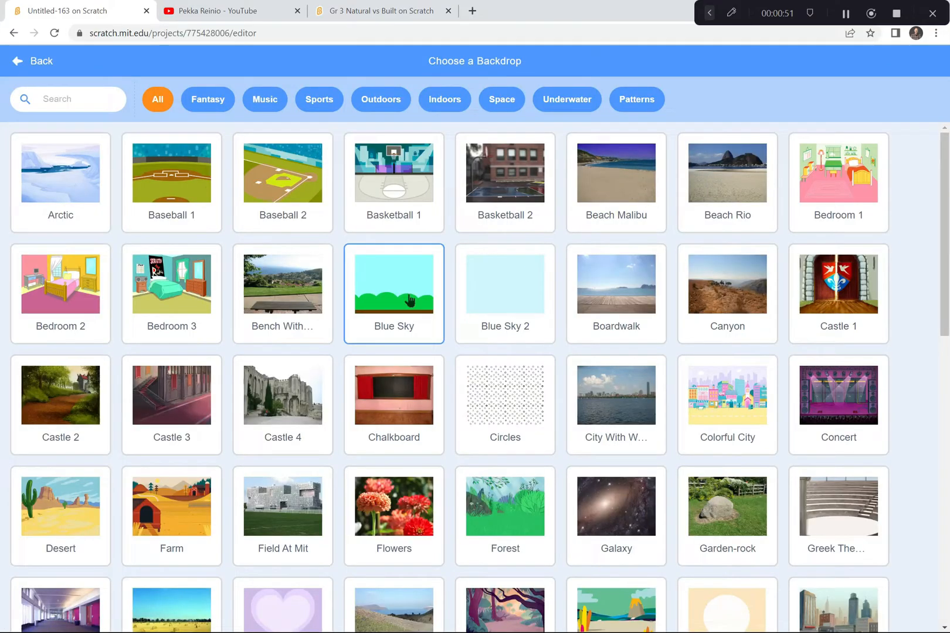
click(393, 283)
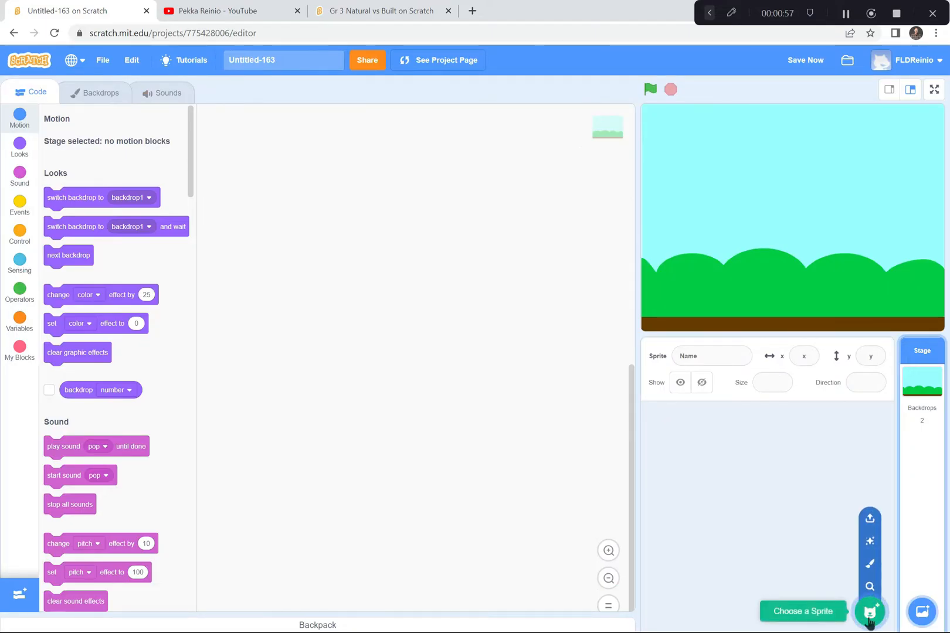
Add the Tree1 sprite from the sprite library to the stage.
click(872, 611)
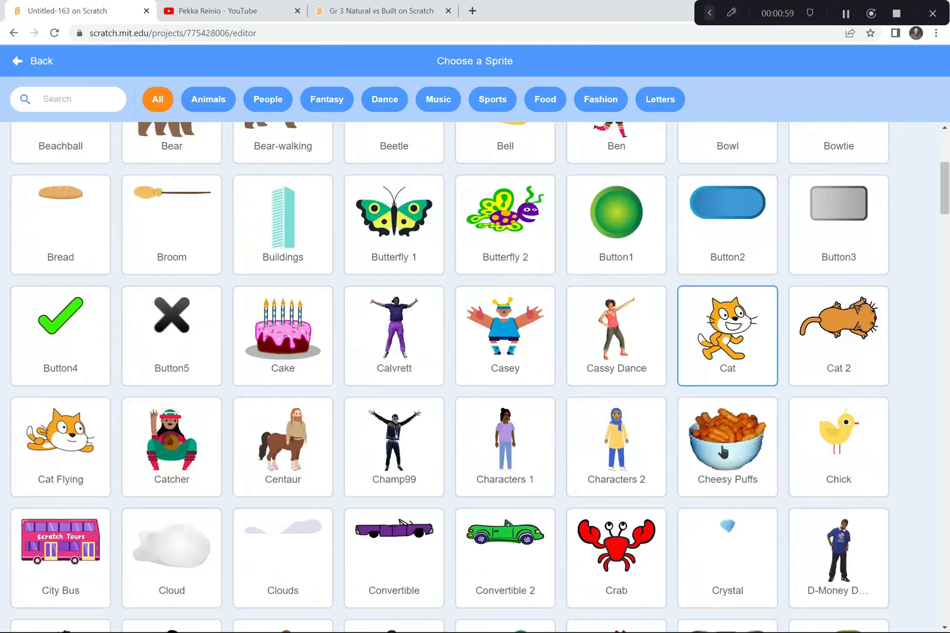
scroll(down, 3)
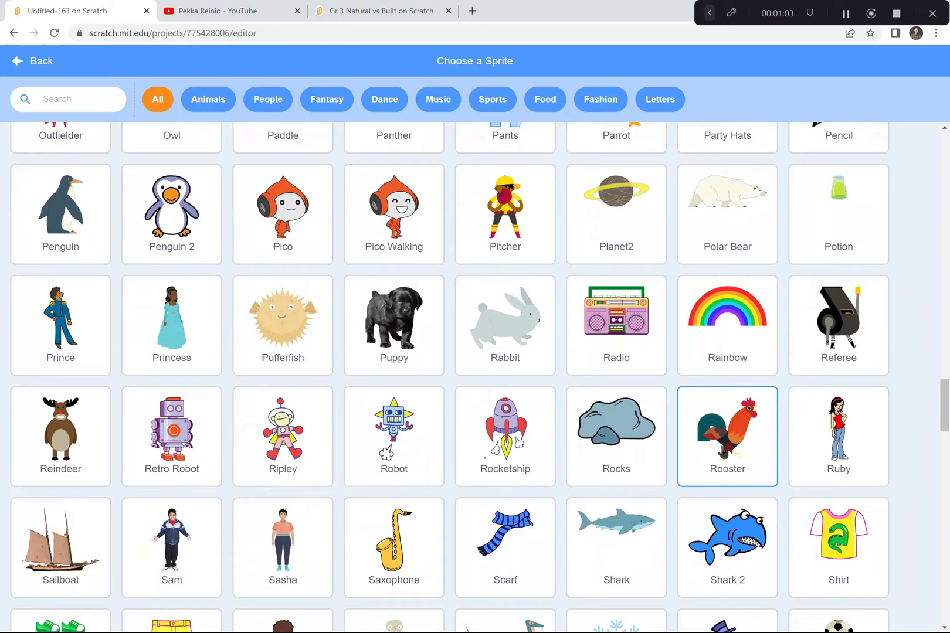
scroll(down, 3)
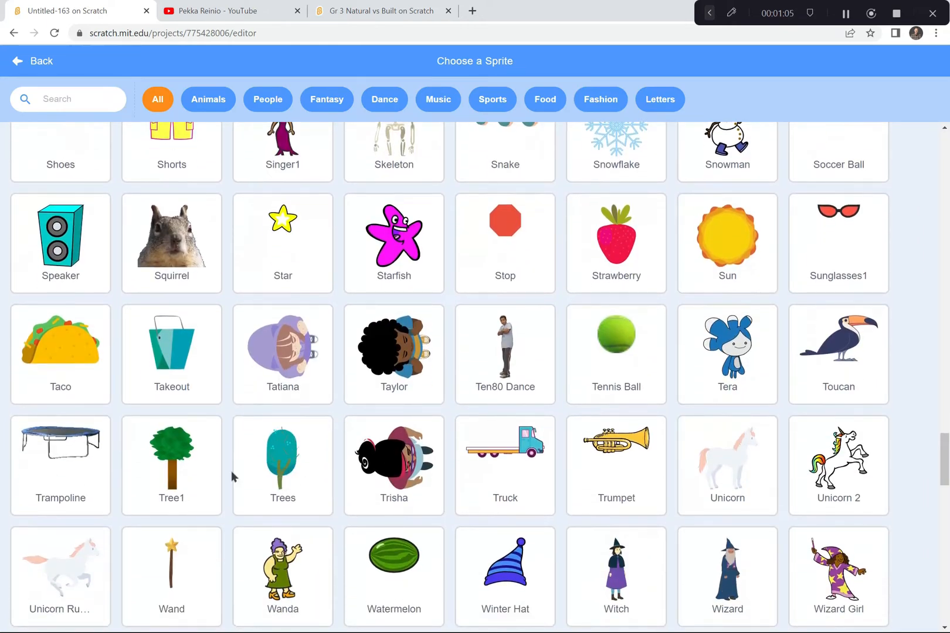
click(171, 463)
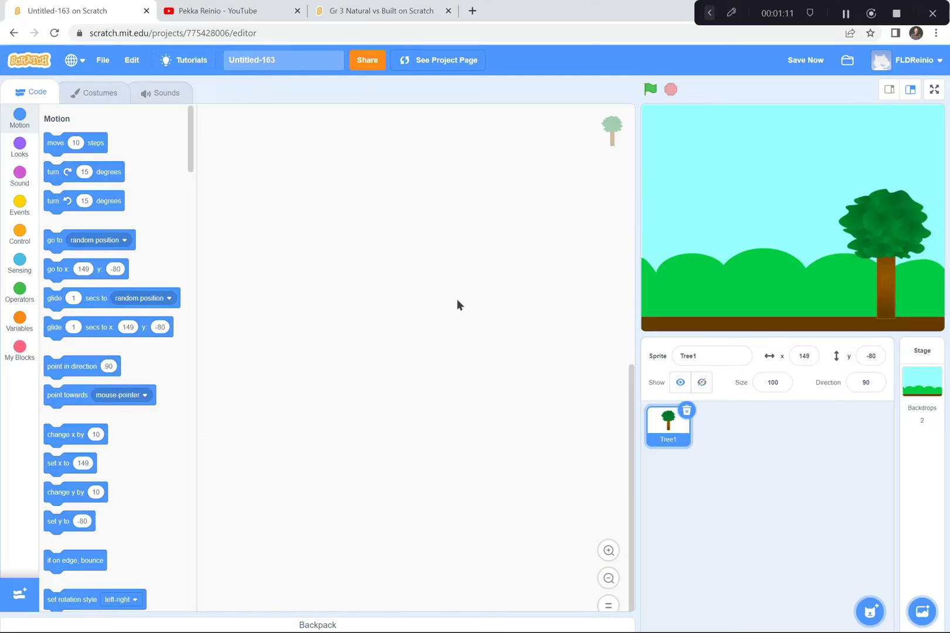
mouse_move(866, 269)
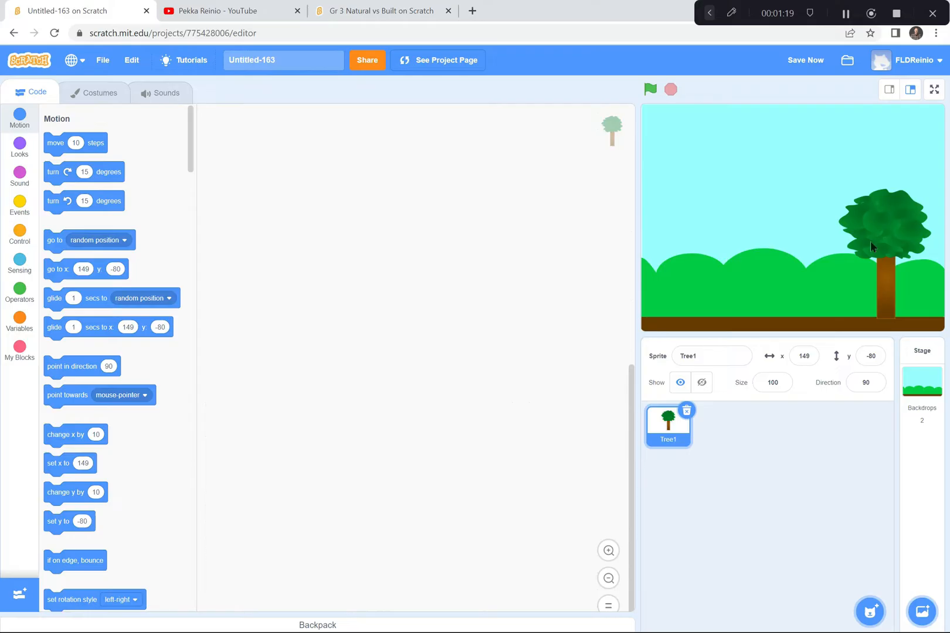
mouse_move(118, 200)
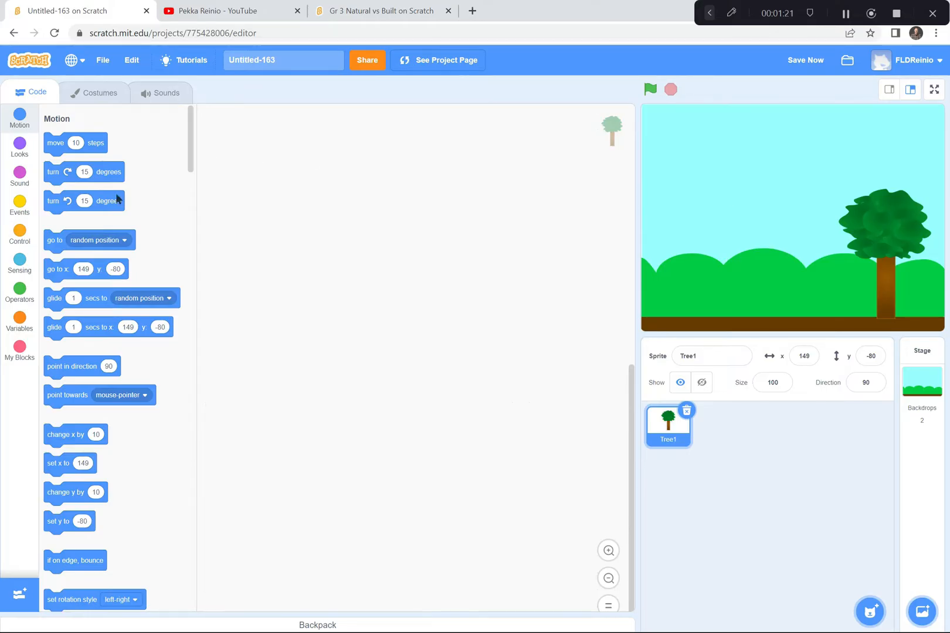
Give Tree1 a 'when this sprite clicked' script that says 'Natural' for 2 seconds.
click(19, 233)
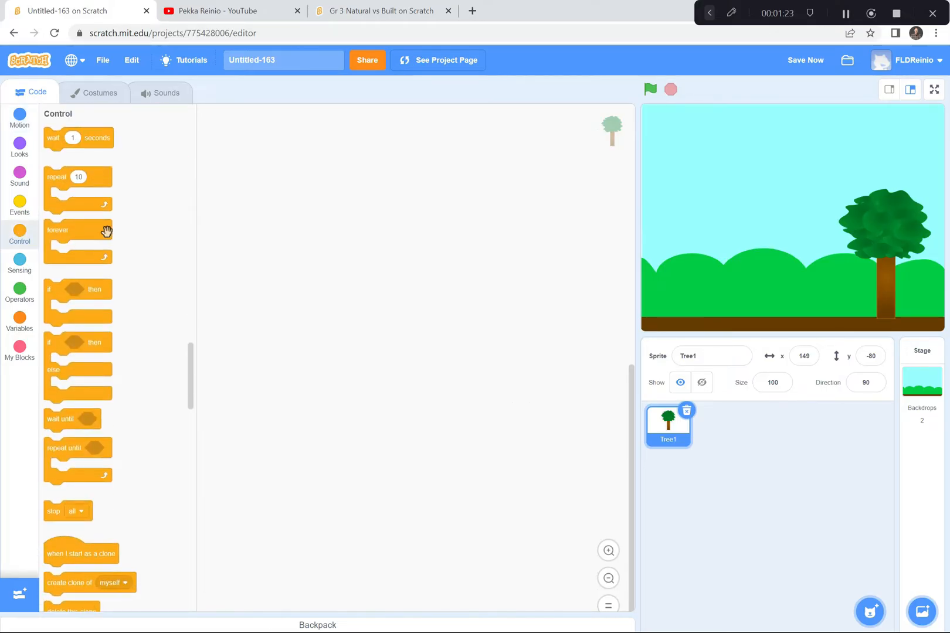
scroll(up, 3)
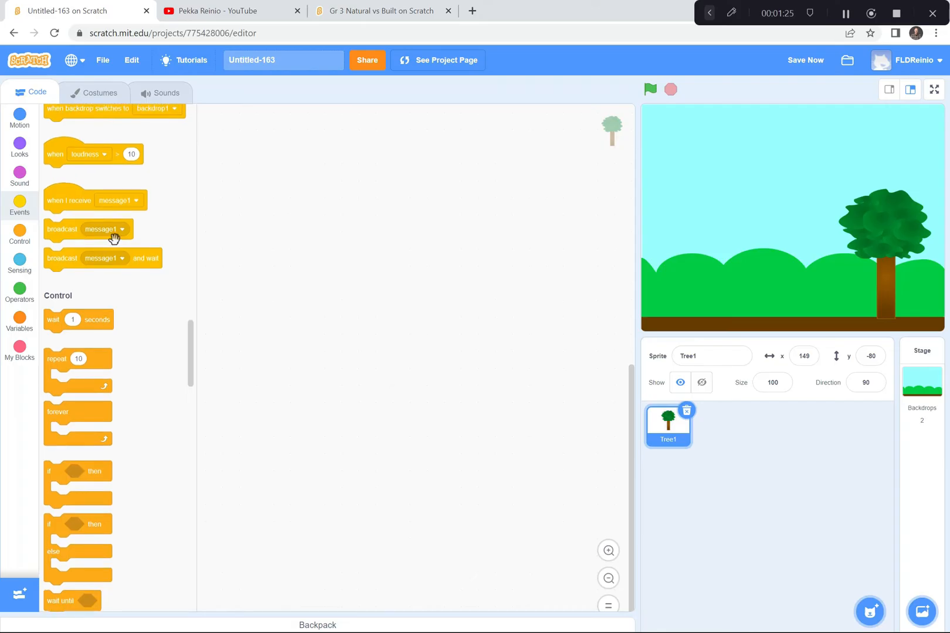
scroll(up, 3)
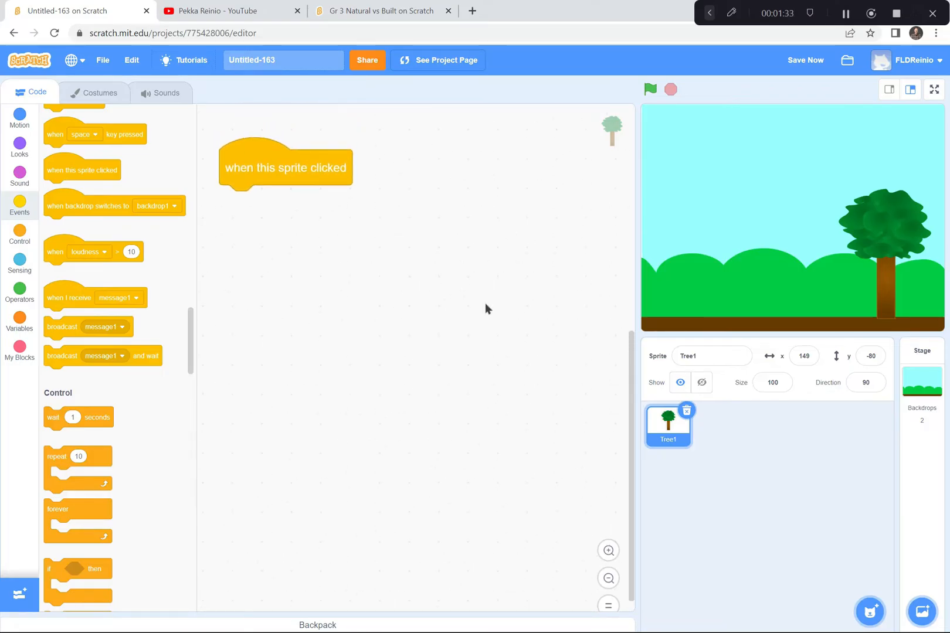
mouse_move(312, 211)
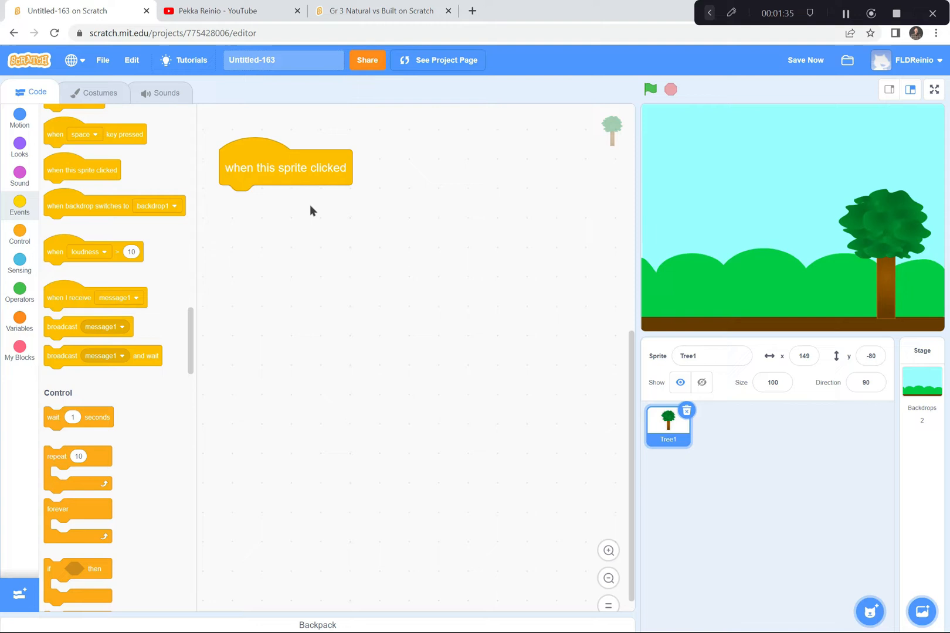
mouse_move(303, 171)
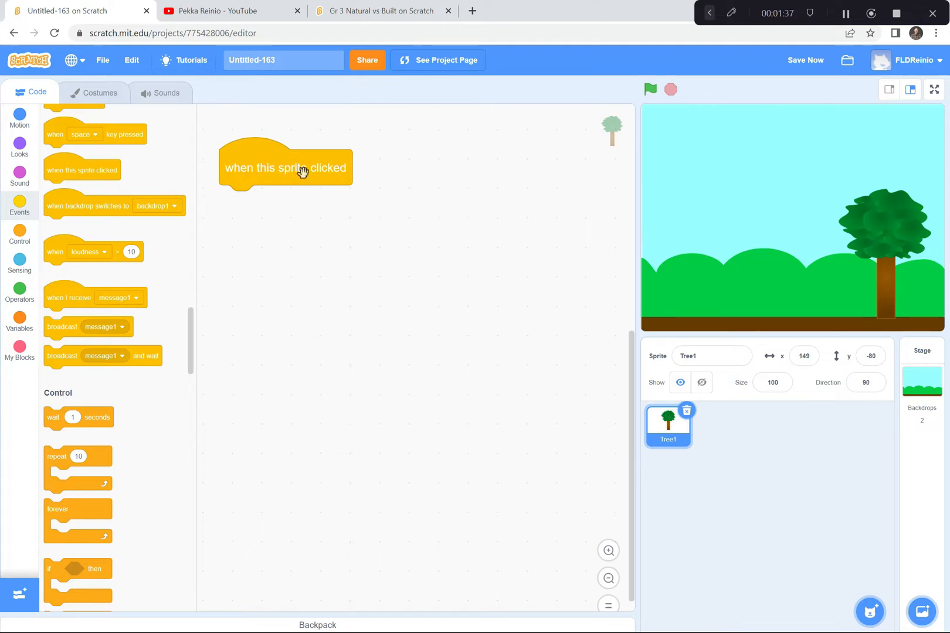
mouse_move(48, 146)
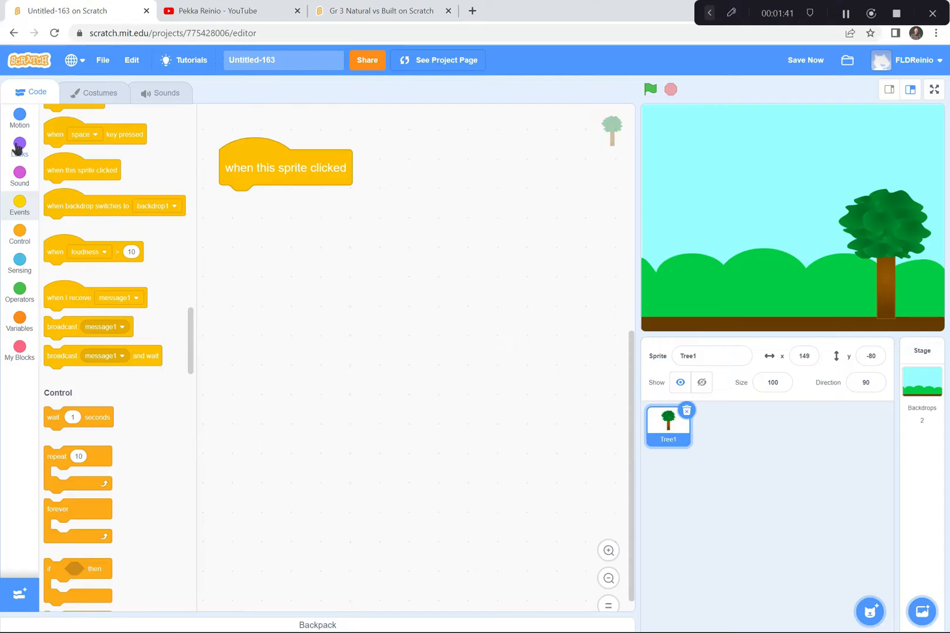
click(19, 146)
text(N)
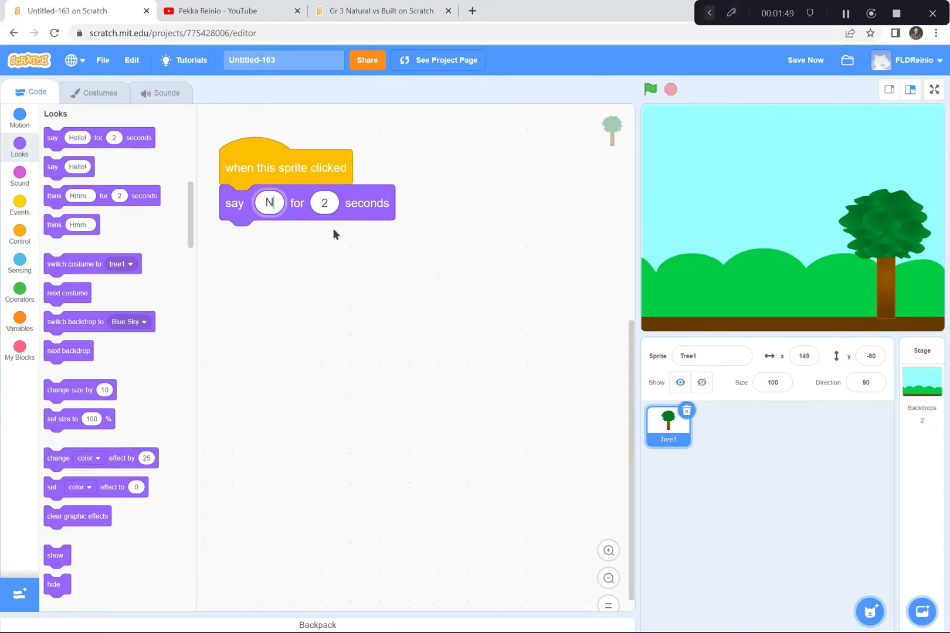
text(atural)
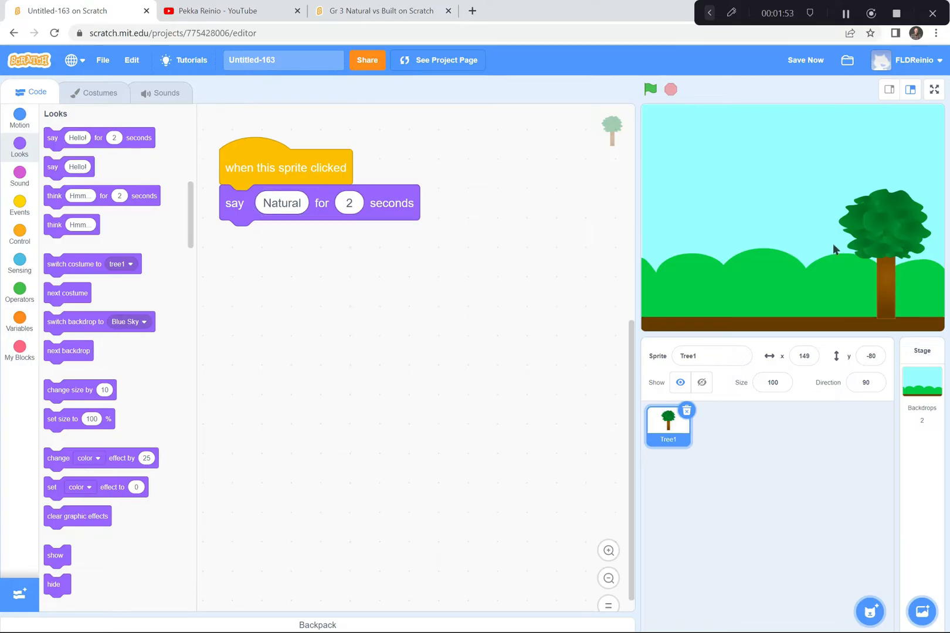
mouse_move(882, 239)
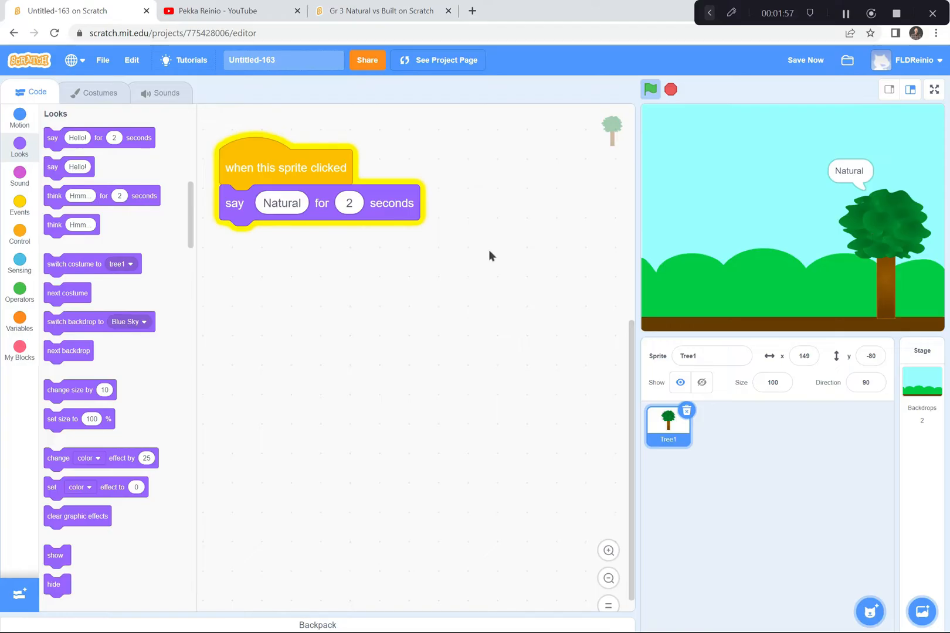
Attach a hide block under the 'Natural' say block and test it by clicking the tree.
click(651, 89)
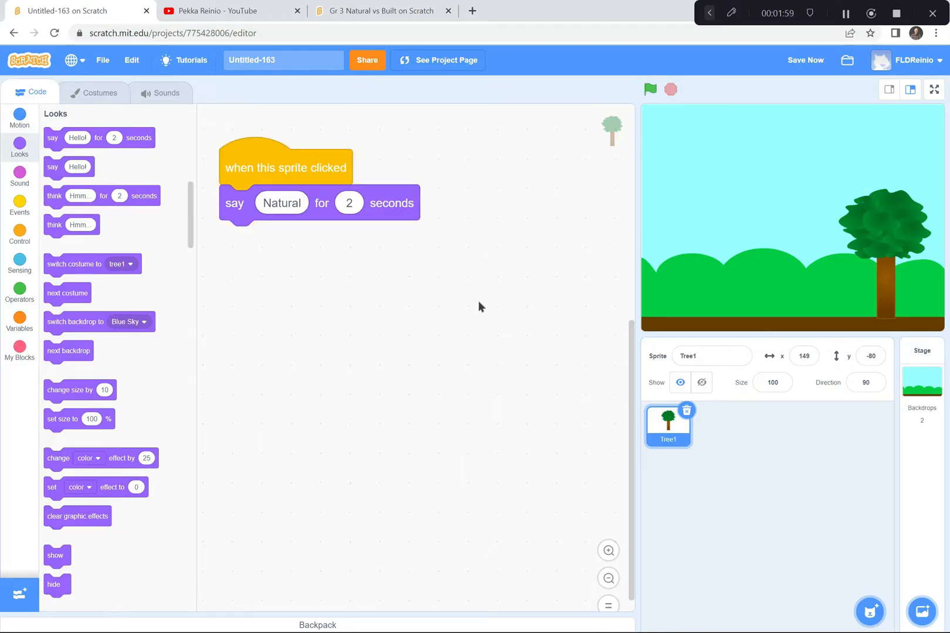
scroll(down, 3)
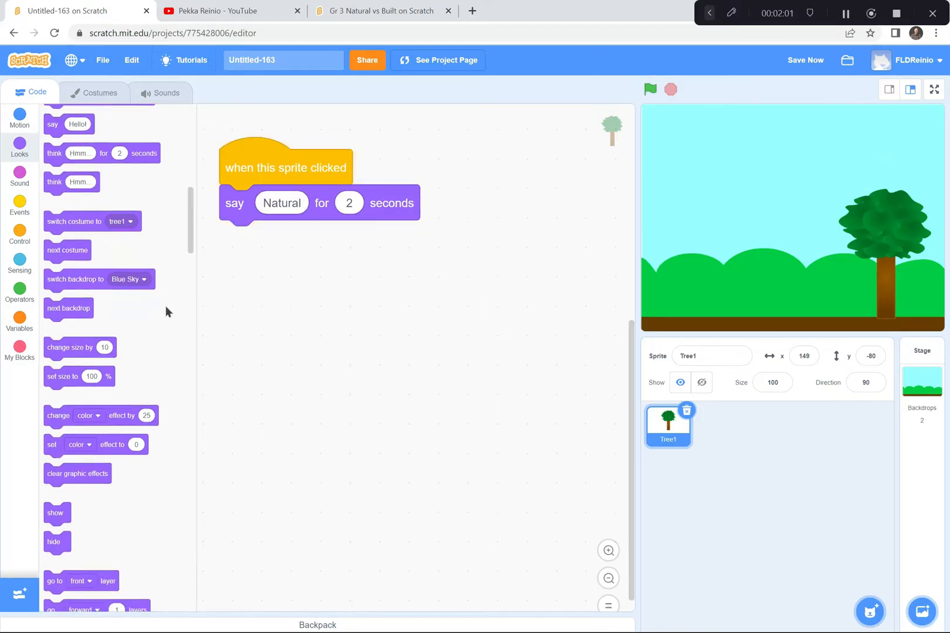
scroll(down, 3)
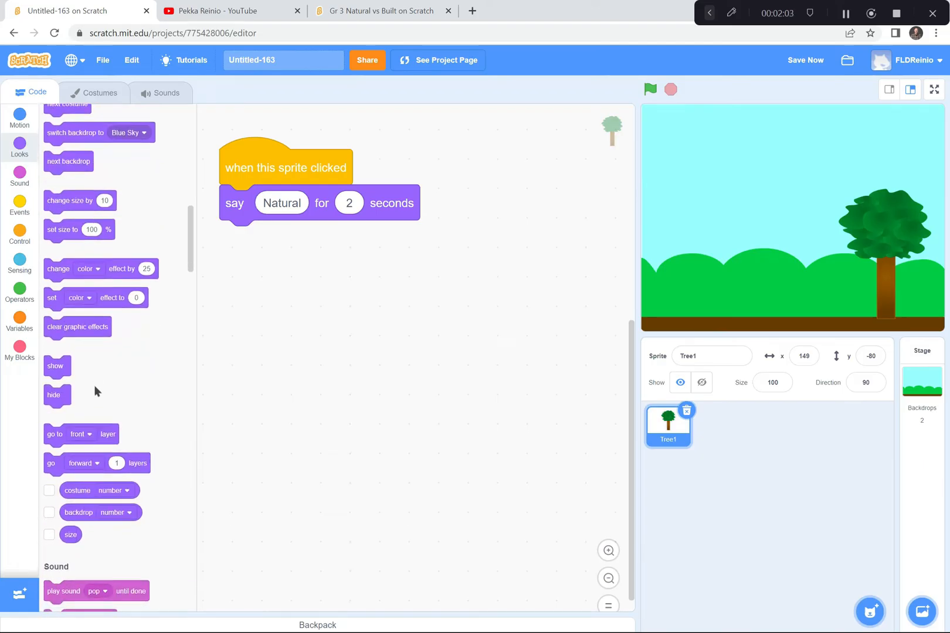
scroll(down, 3)
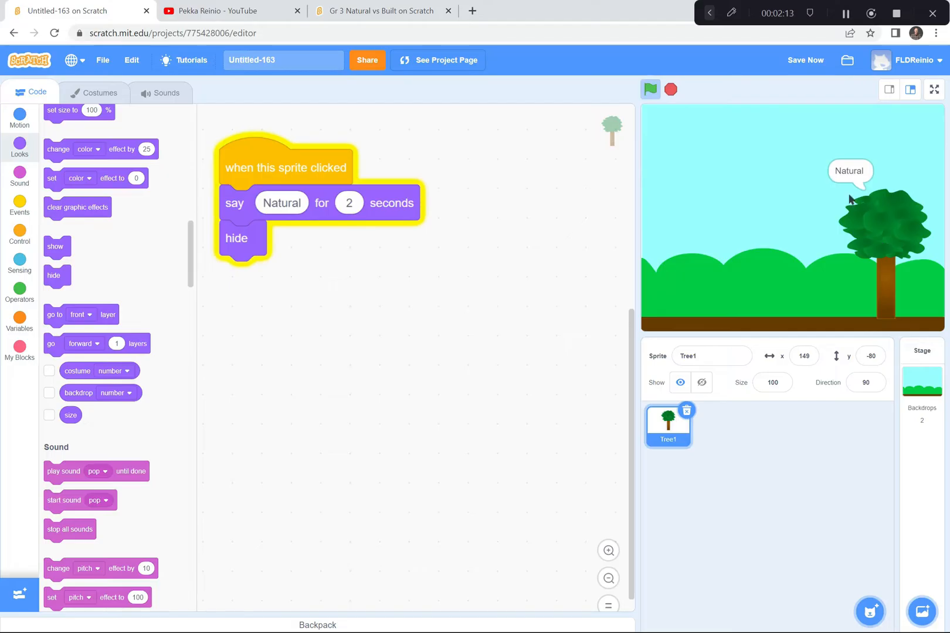
click(651, 89)
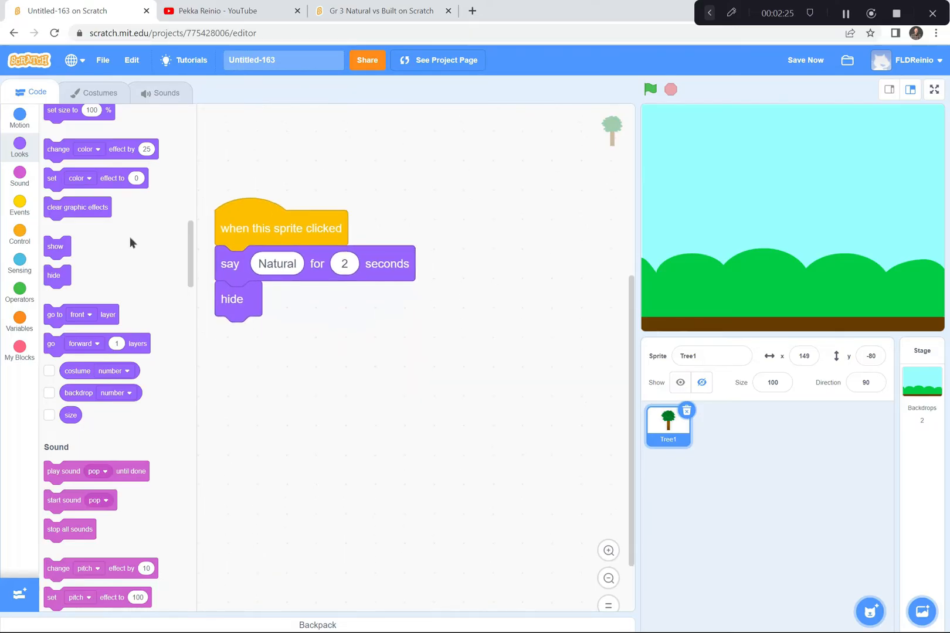
Add a green-flag script that shows the tree, test it, and save the project.
click(19, 204)
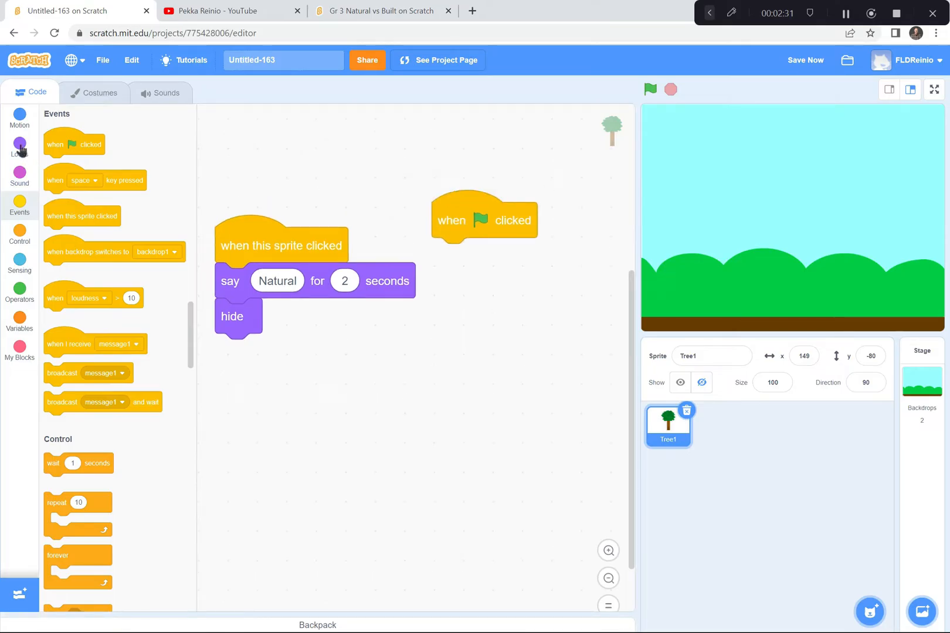
click(19, 147)
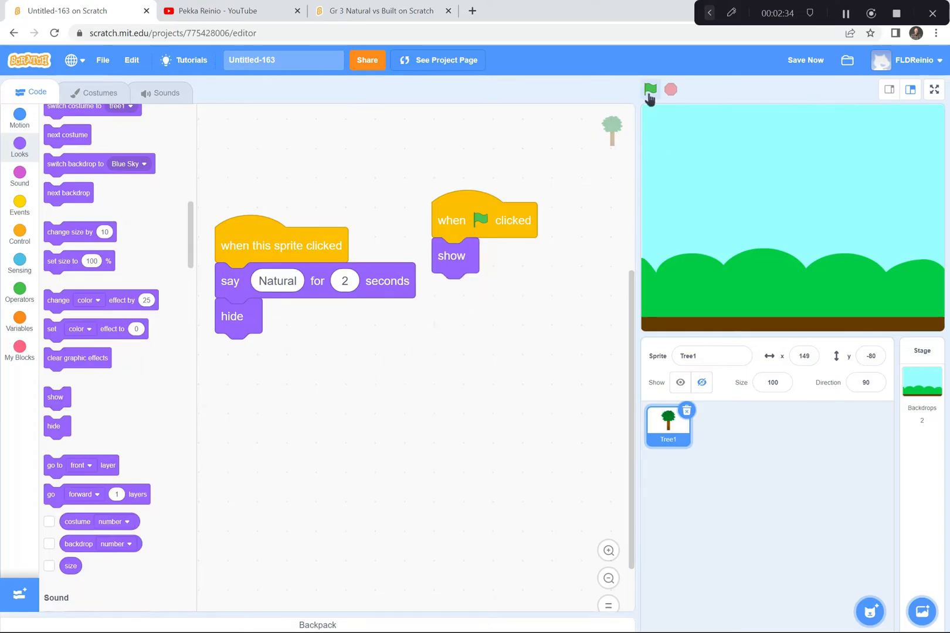
click(650, 89)
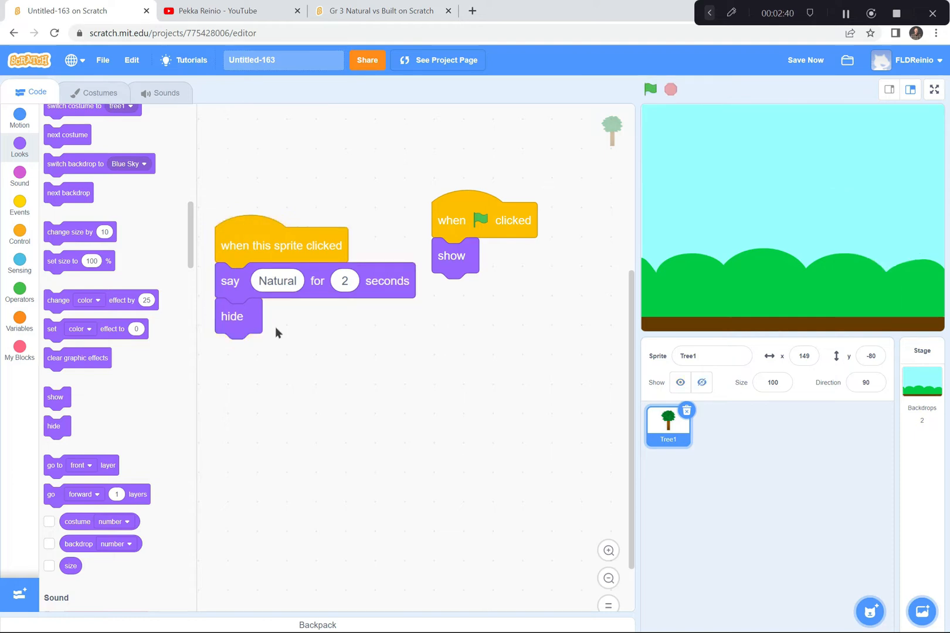
mouse_move(464, 307)
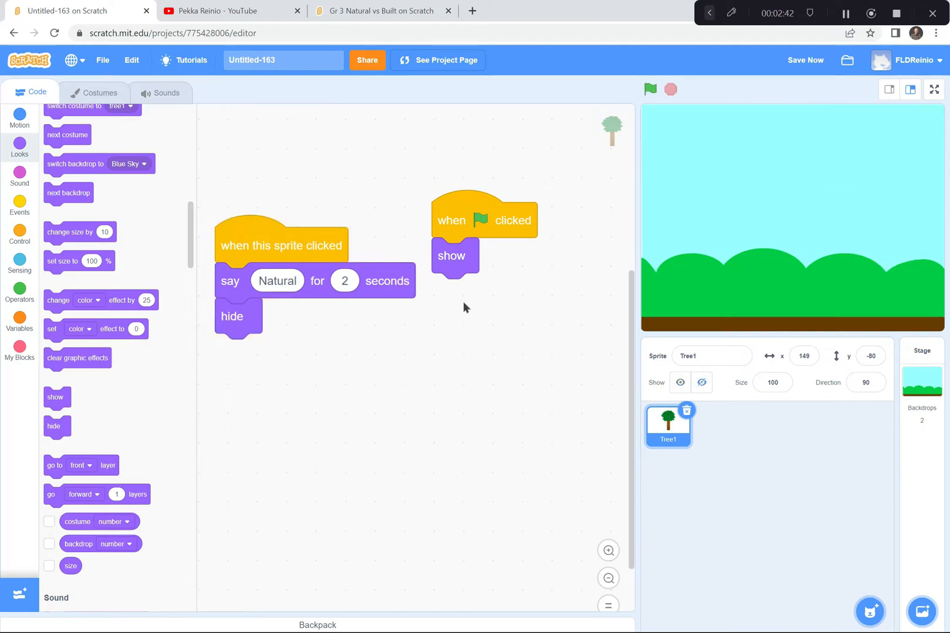
click(805, 60)
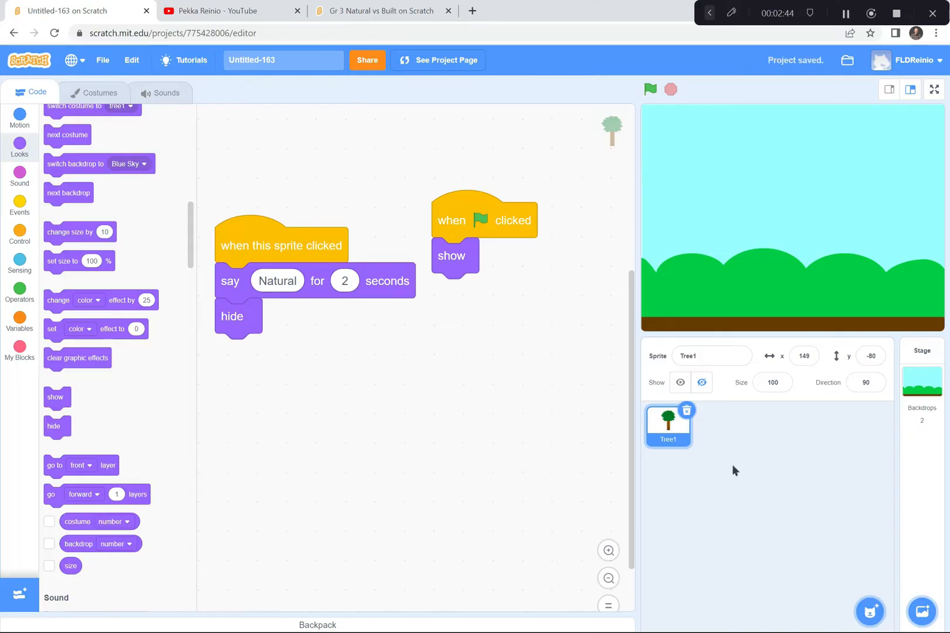
Add the green Convertible 2 car sprite from the sprite library.
click(869, 612)
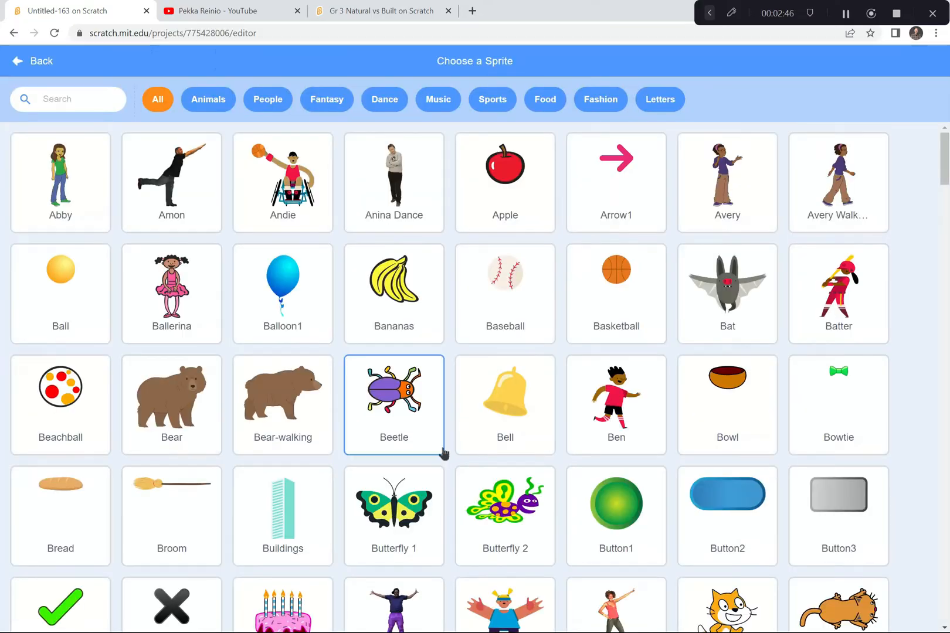
scroll(down, 3)
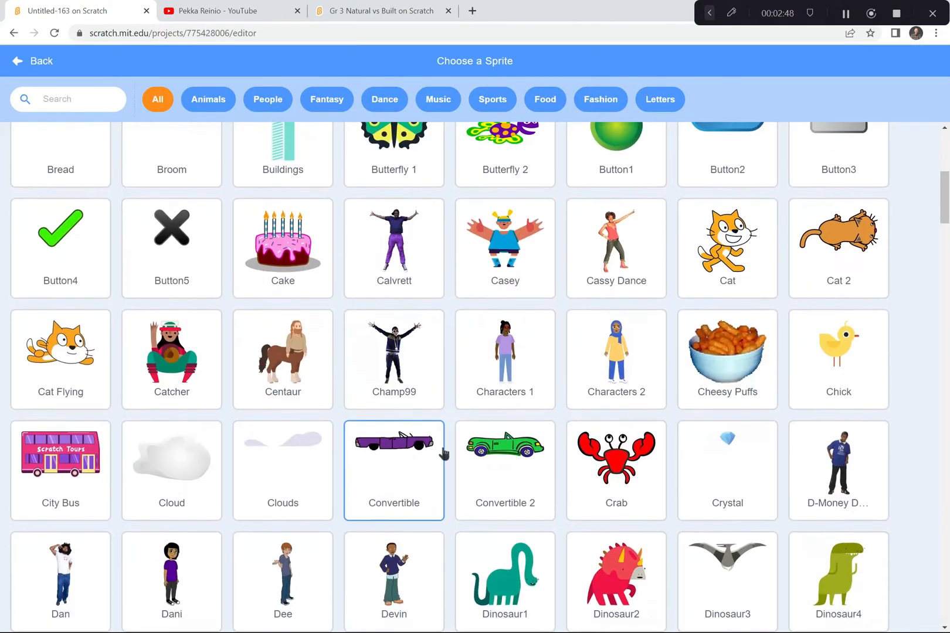
click(505, 461)
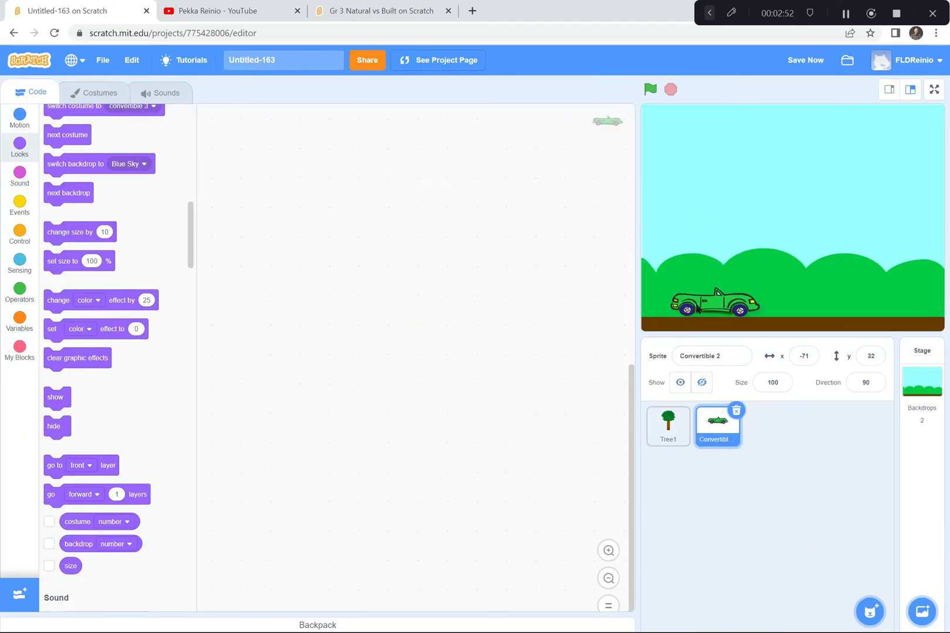
click(650, 89)
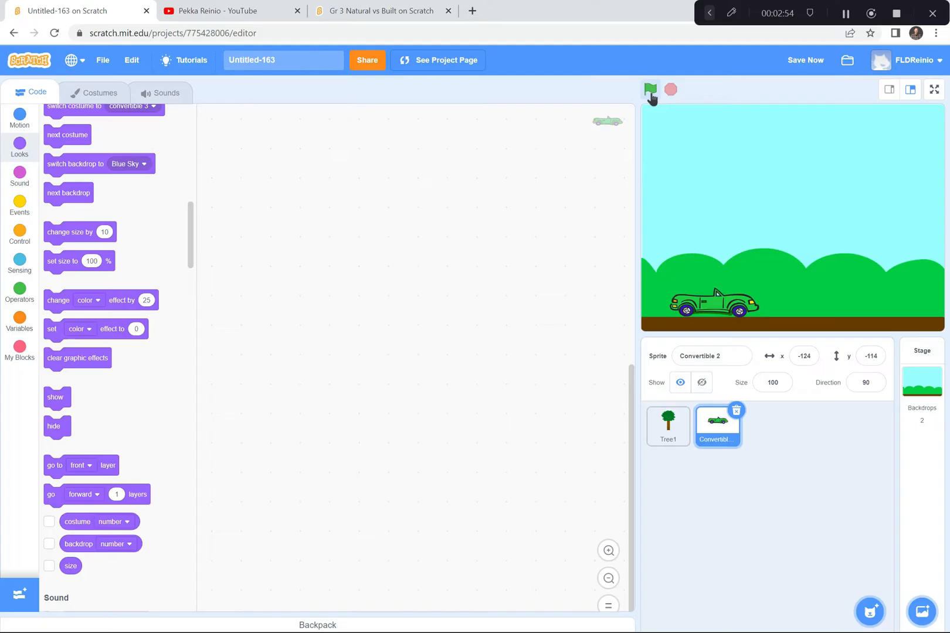
Run the project, then give the car a green-flag script that shows it.
click(650, 89)
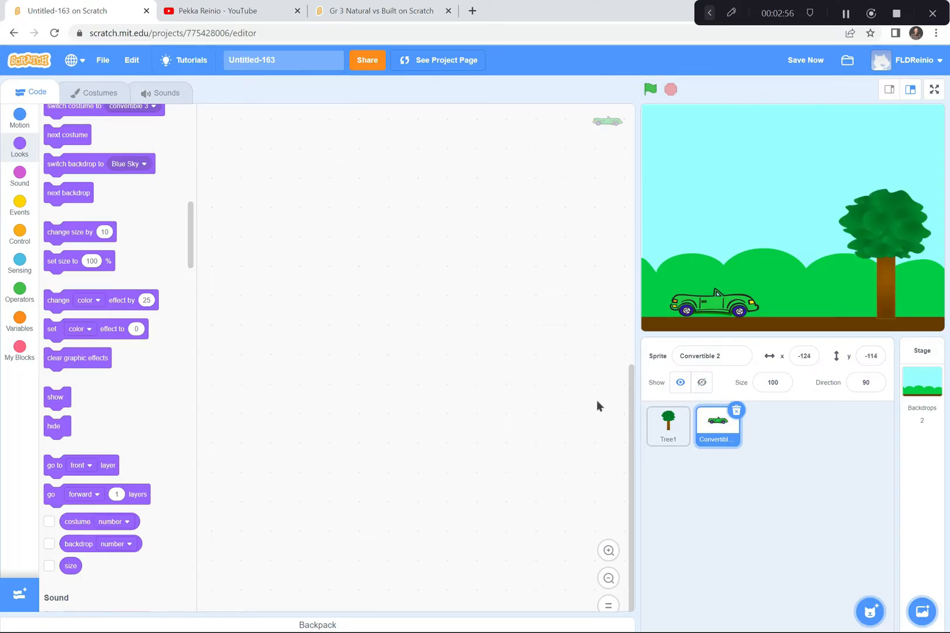
mouse_move(19, 210)
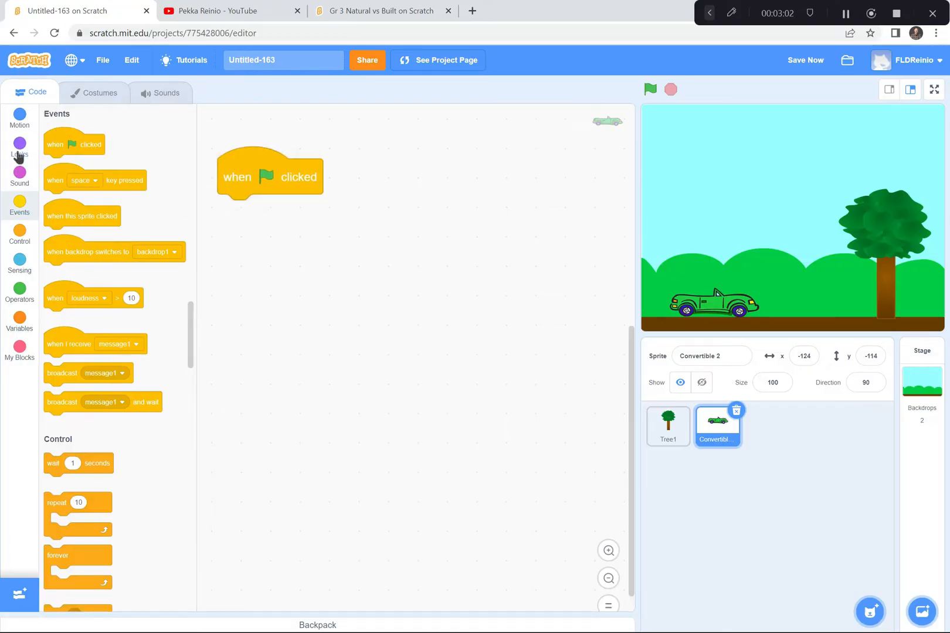
click(19, 147)
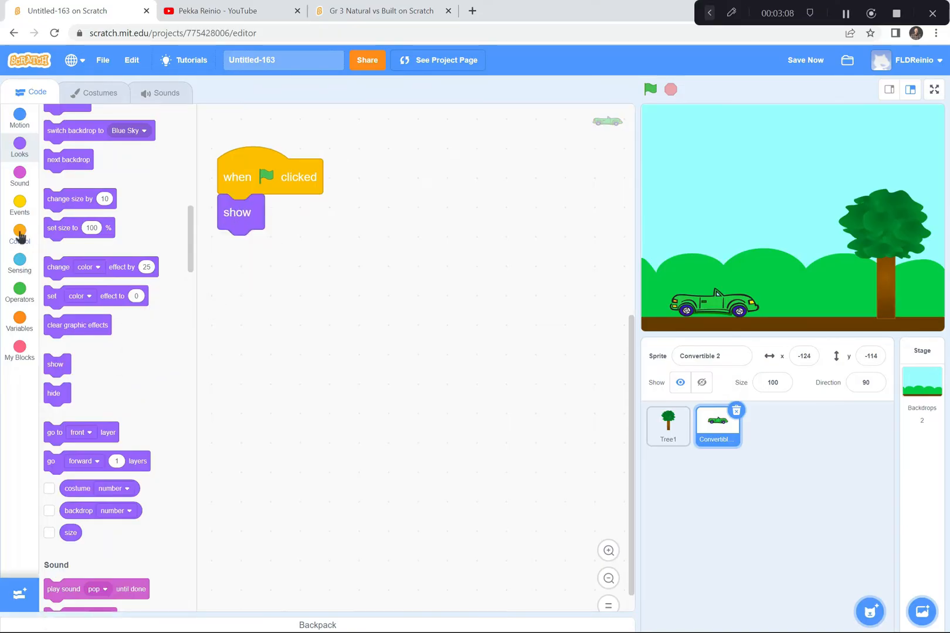
click(19, 205)
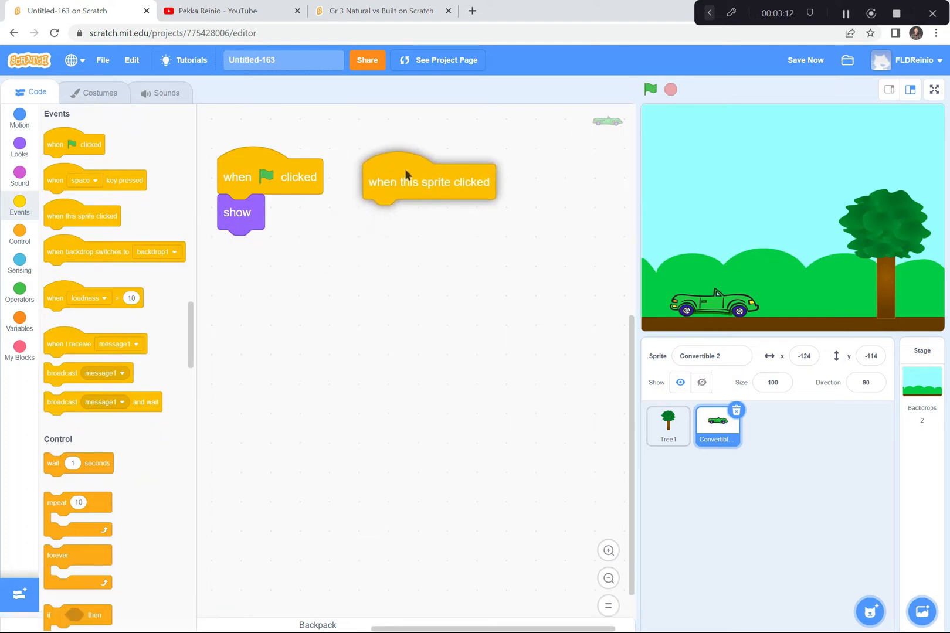
Add a car click script saying 'Built' for 2 seconds then hiding, and test it.
click(19, 148)
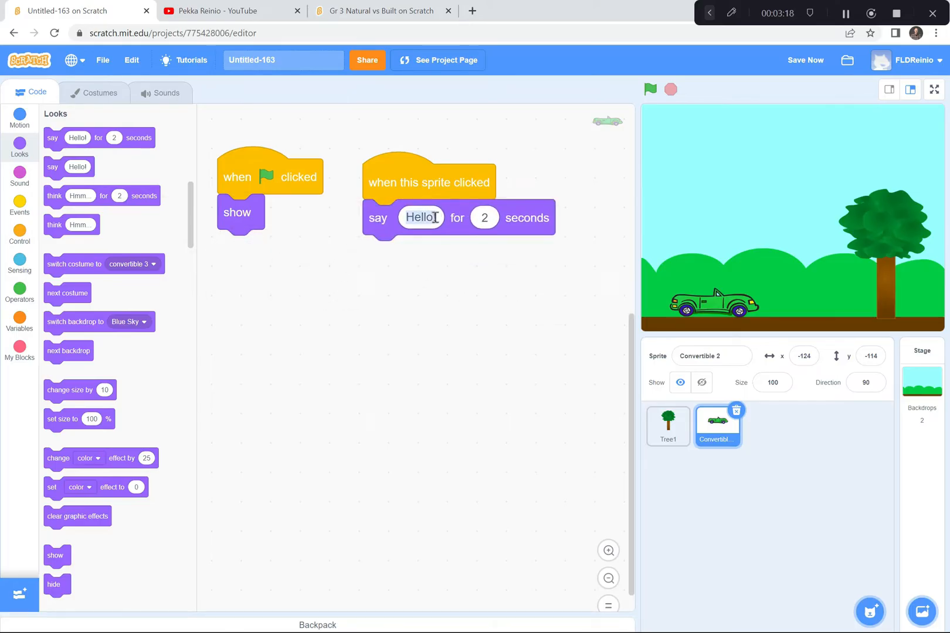
text(Built)
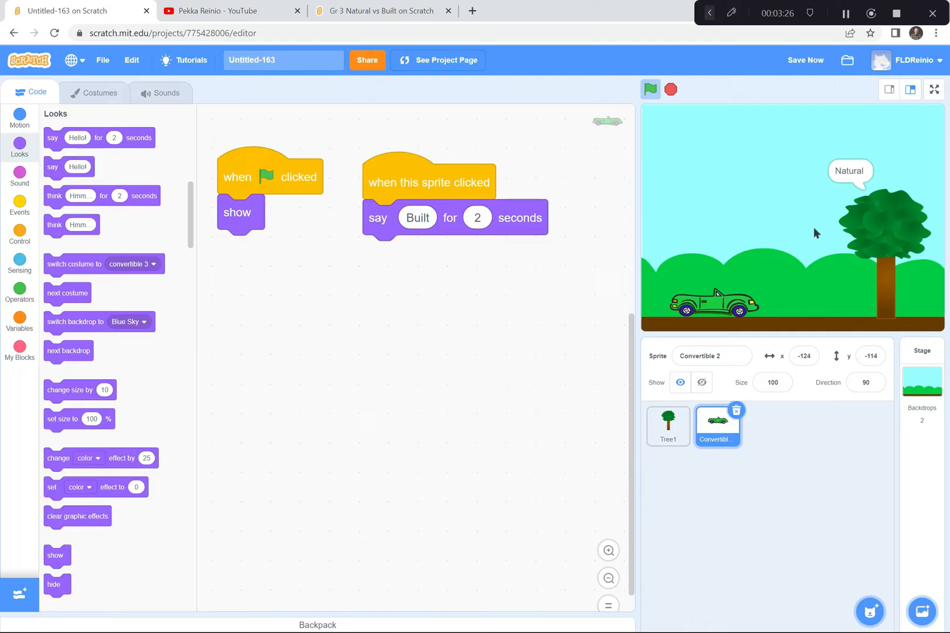
click(709, 304)
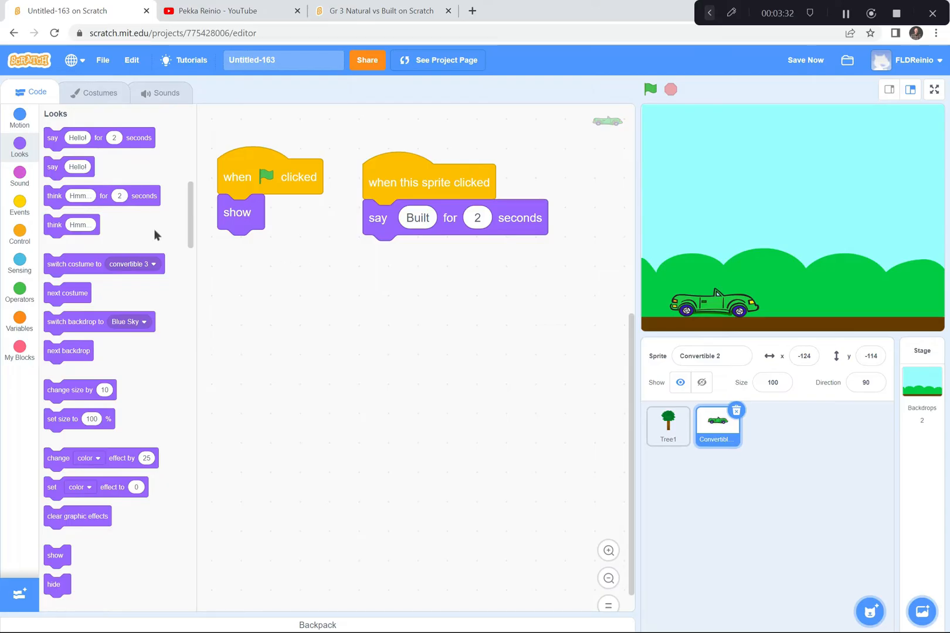
scroll(down, 3)
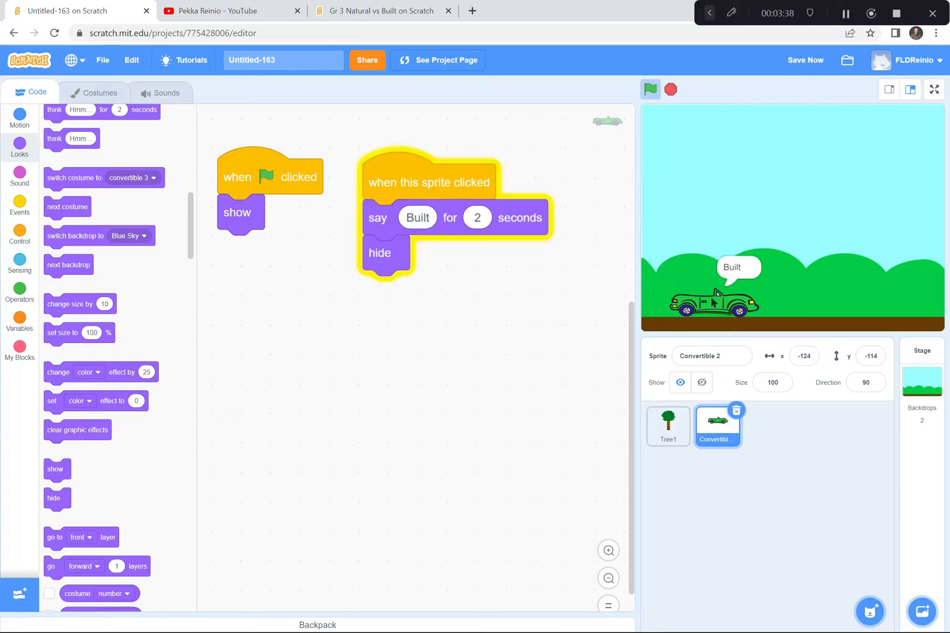
click(670, 89)
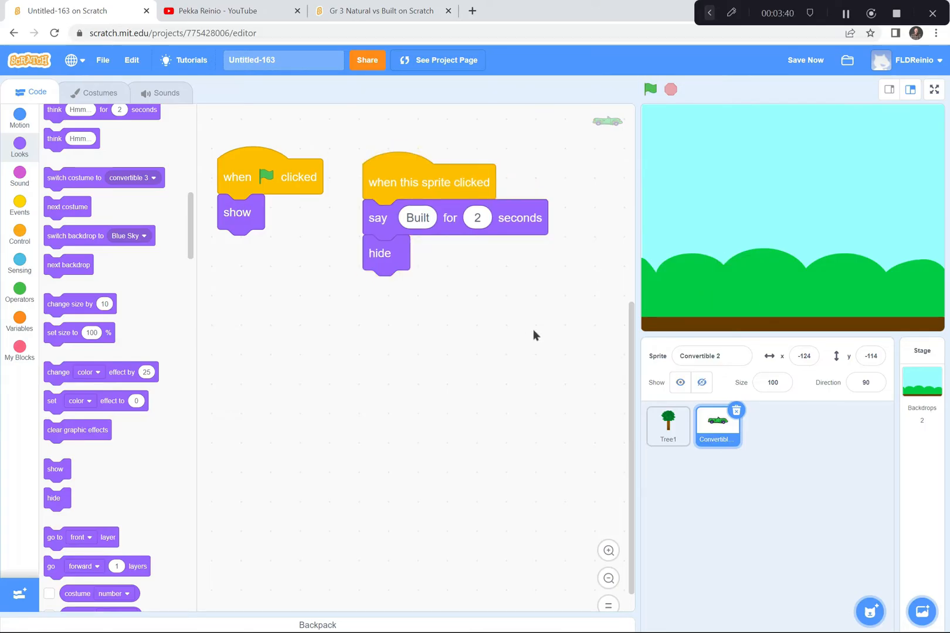
mouse_move(564, 308)
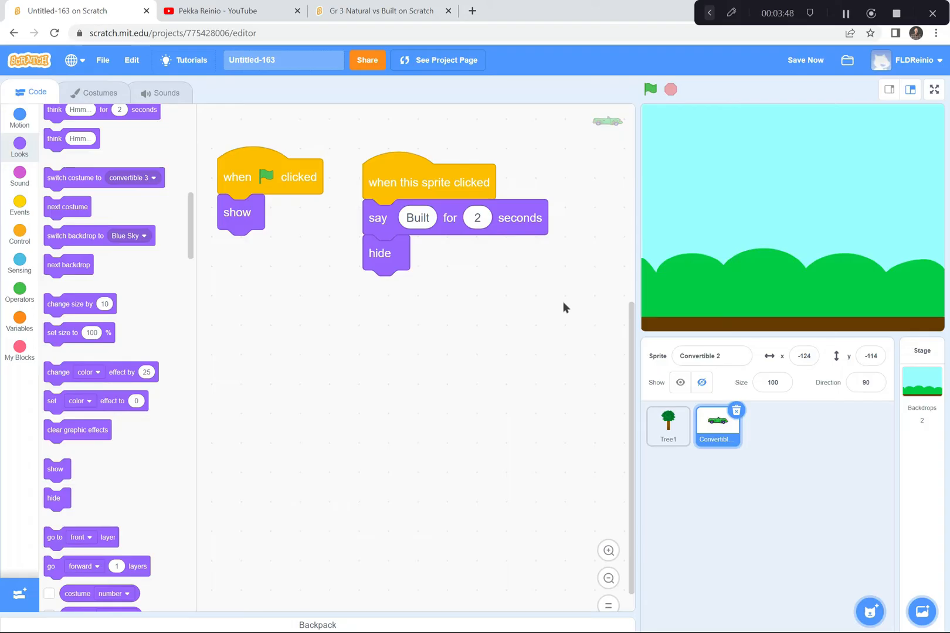
mouse_move(555, 373)
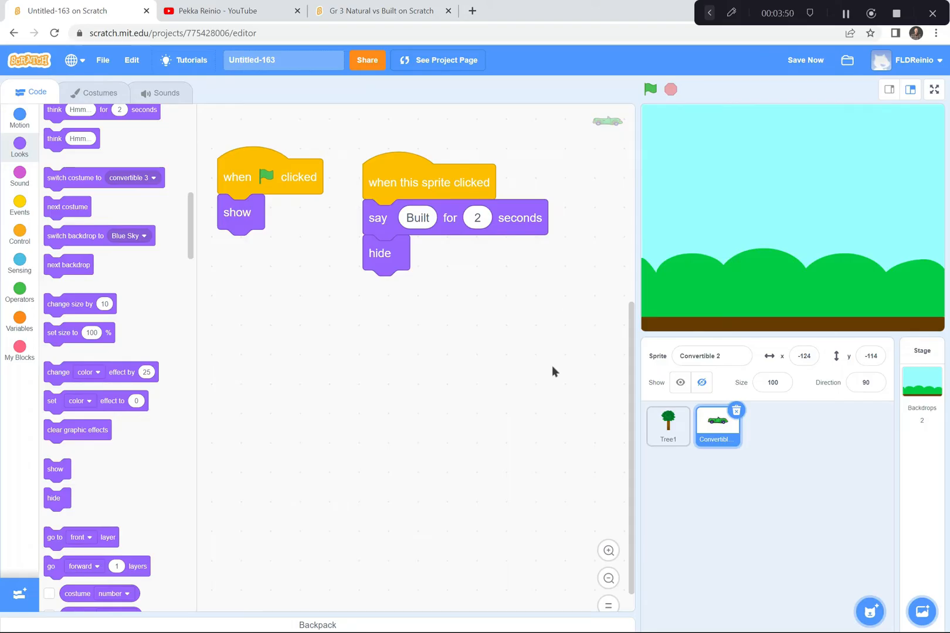
mouse_move(458, 296)
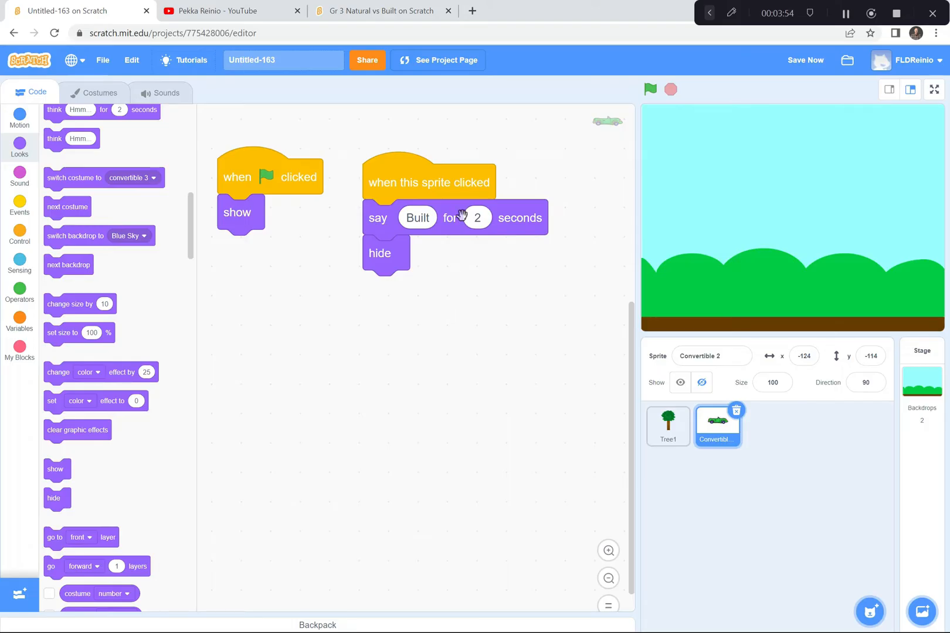
mouse_move(462, 309)
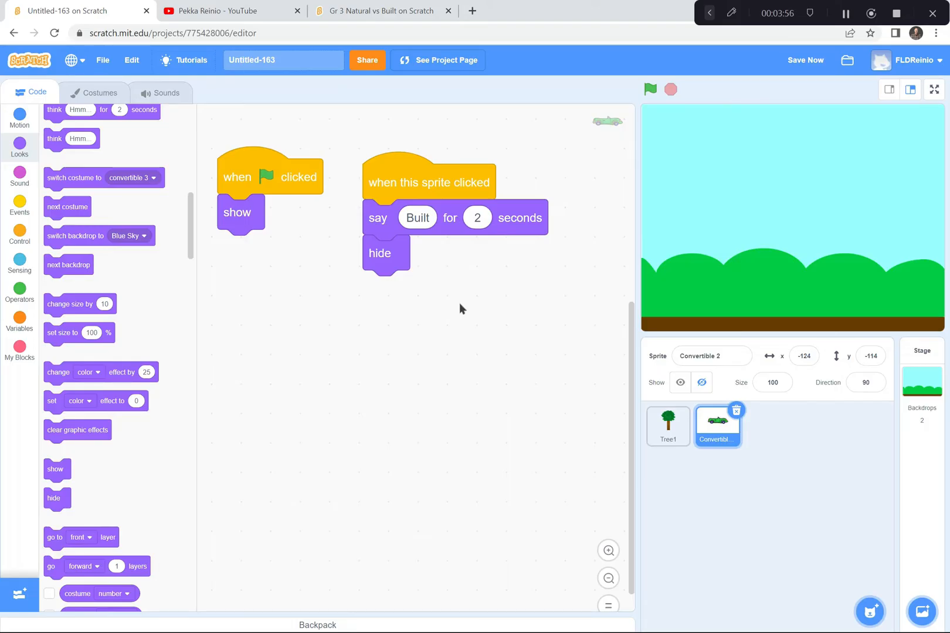
mouse_move(711, 244)
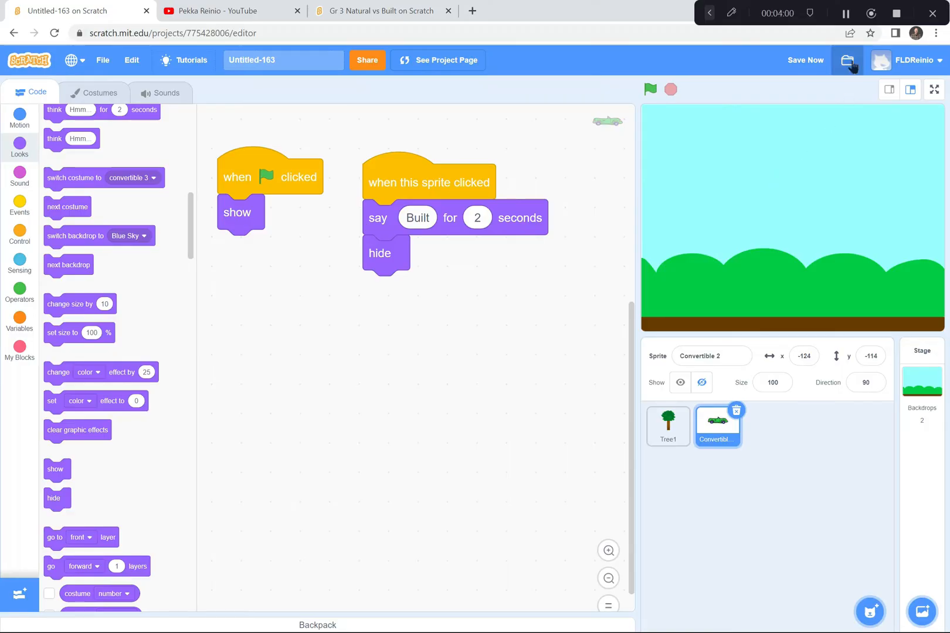
mouse_move(846, 13)
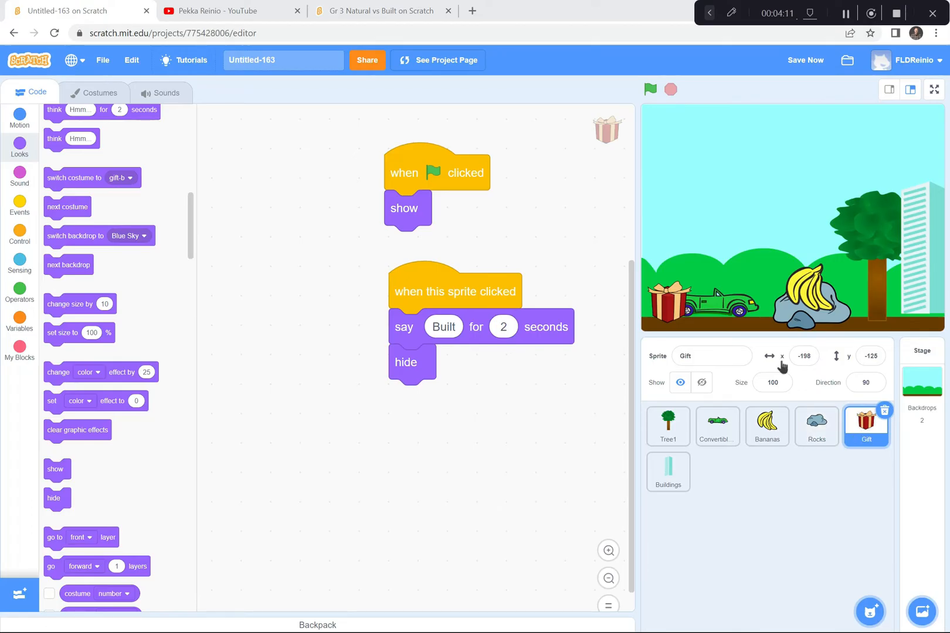
Enlarge the Buildings sprite to size 200 and run the project to check it.
click(668, 473)
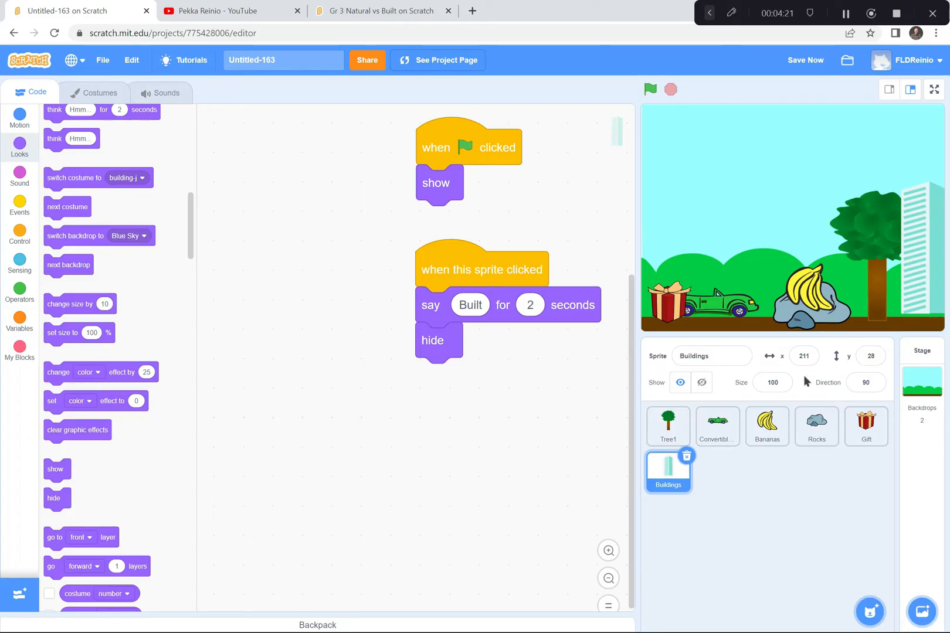
click(772, 383)
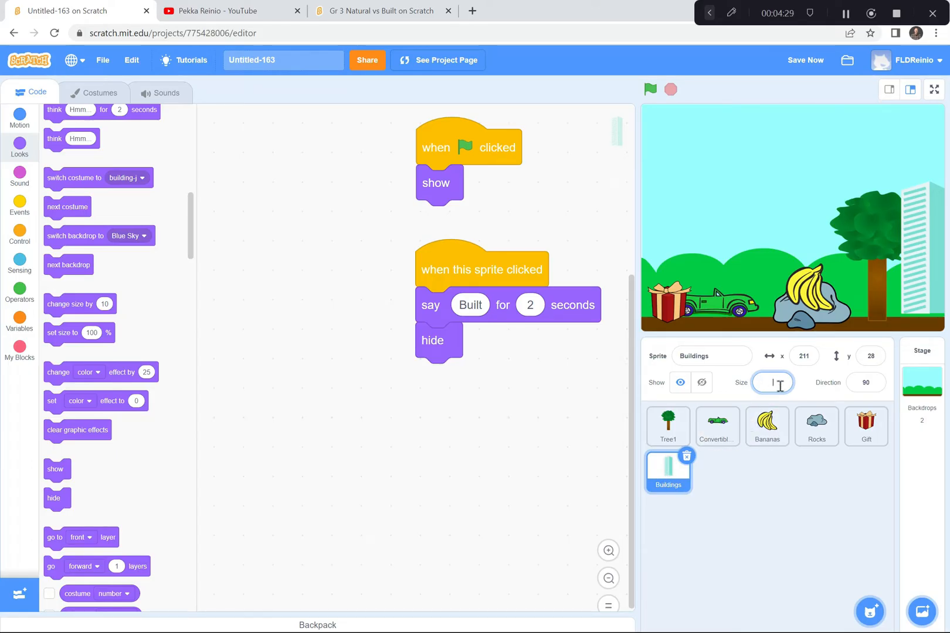
text(200)
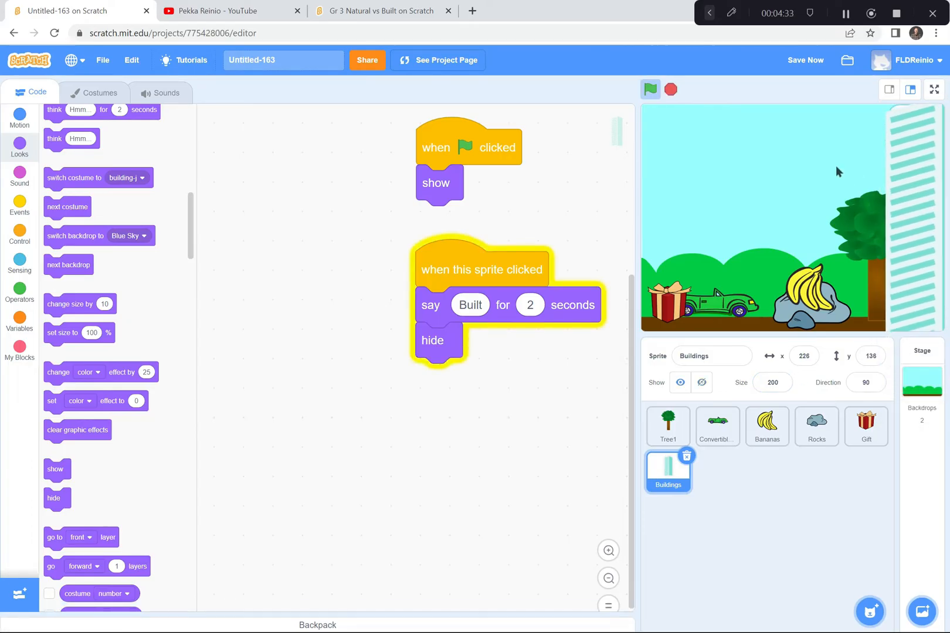
click(650, 89)
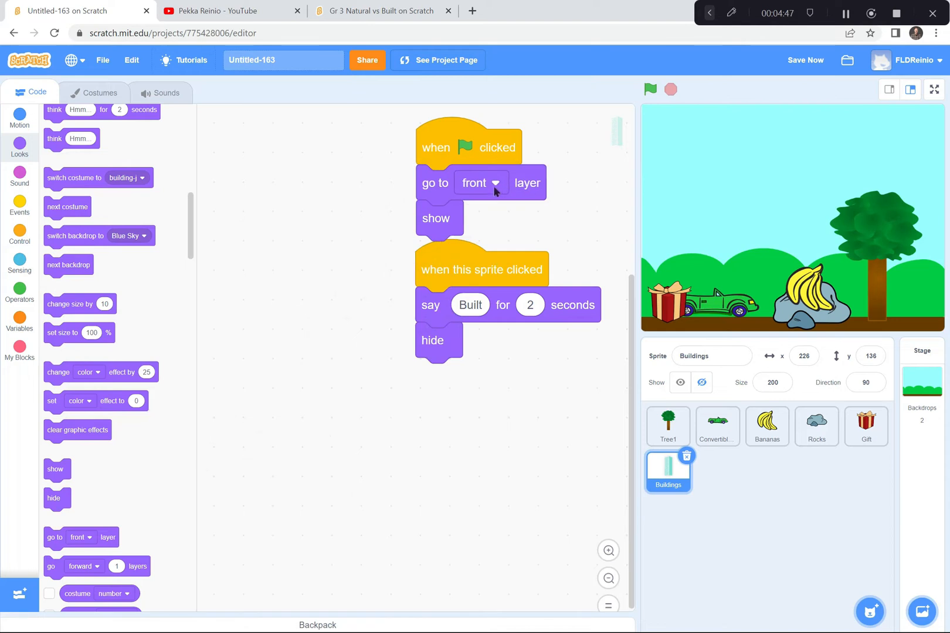
Switch Buildings to 'go to back layer', then run and click the building to test.
click(499, 183)
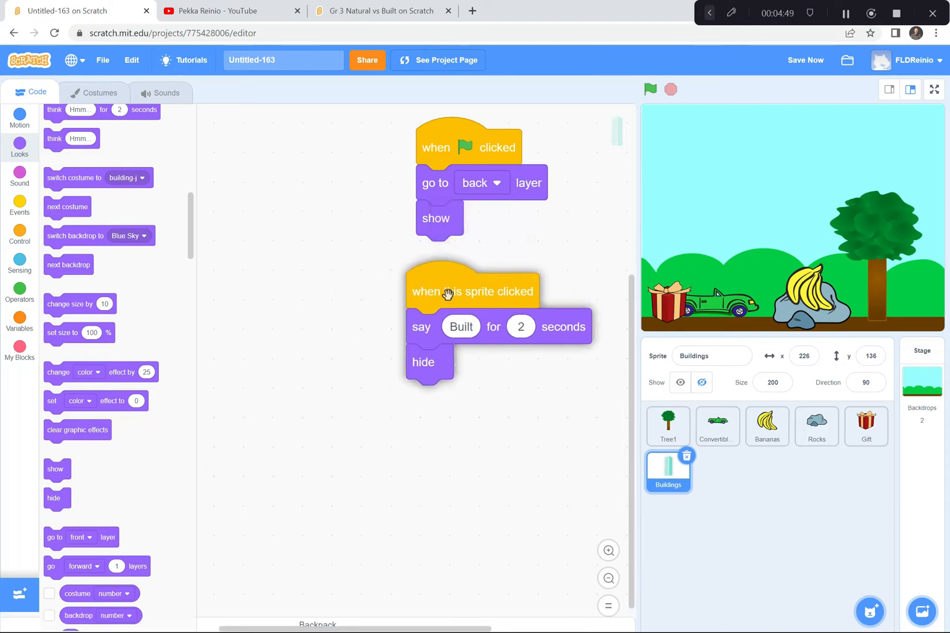
click(829, 147)
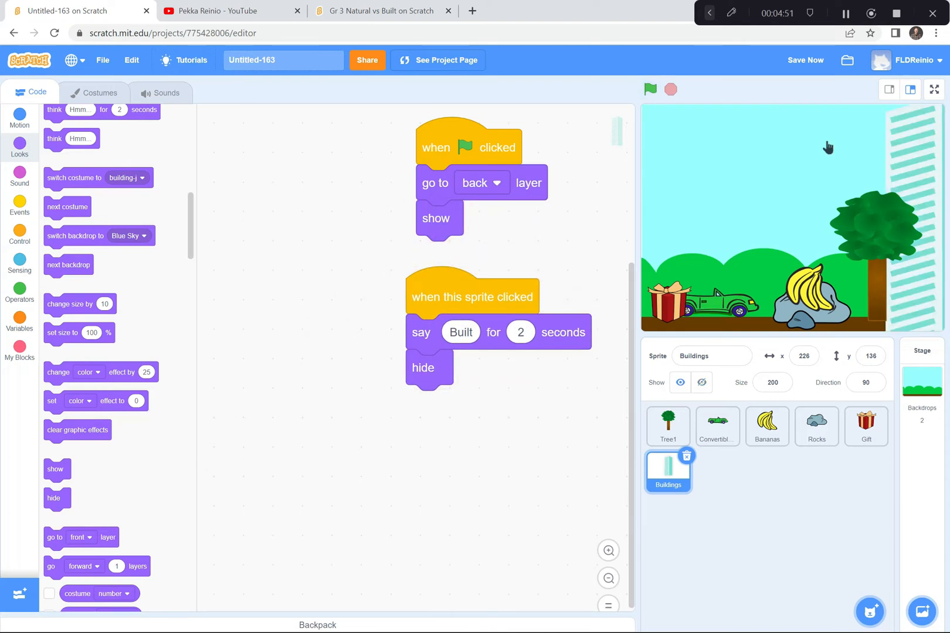
mouse_move(892, 225)
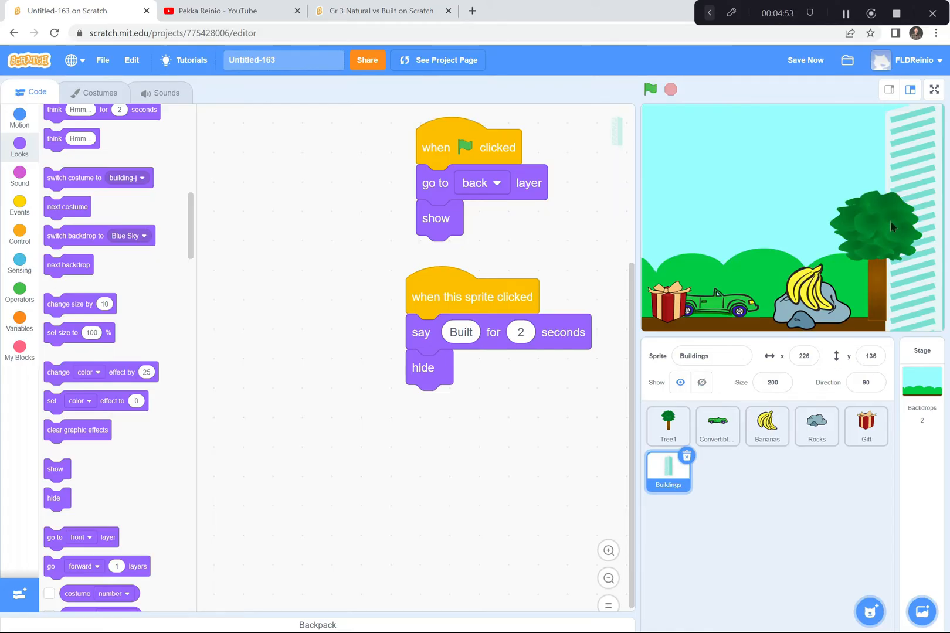
mouse_move(918, 190)
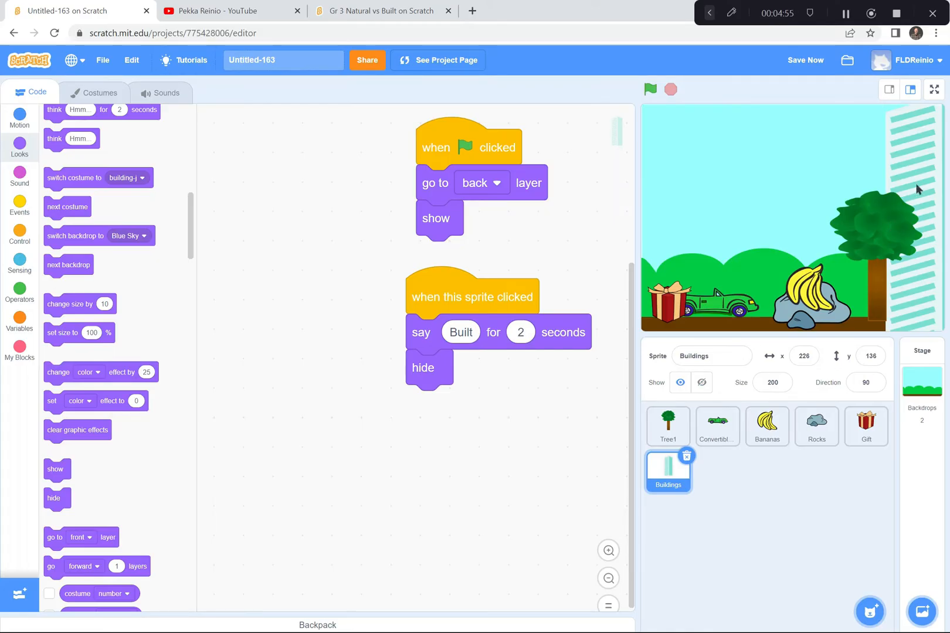
click(472, 296)
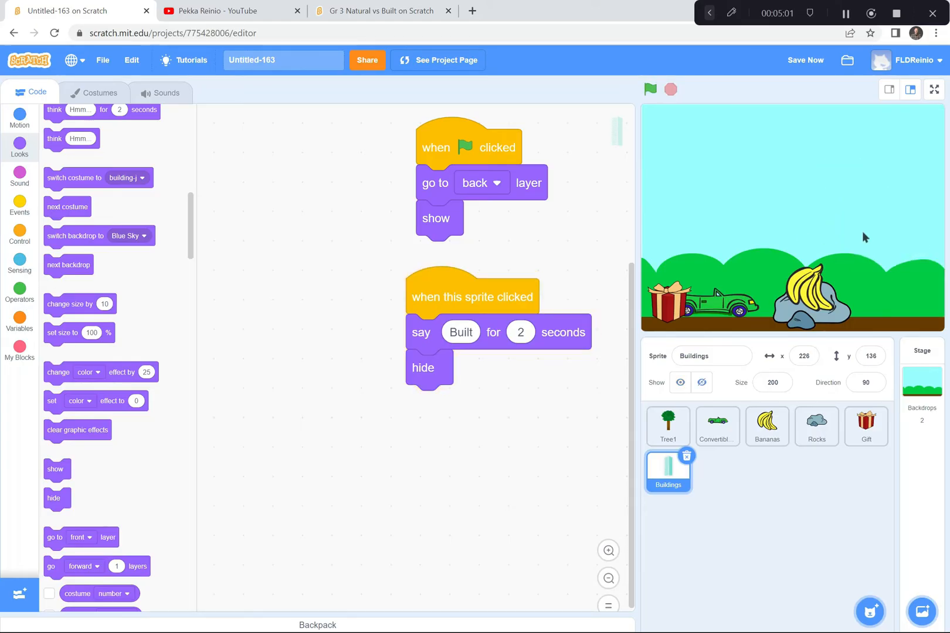
click(650, 89)
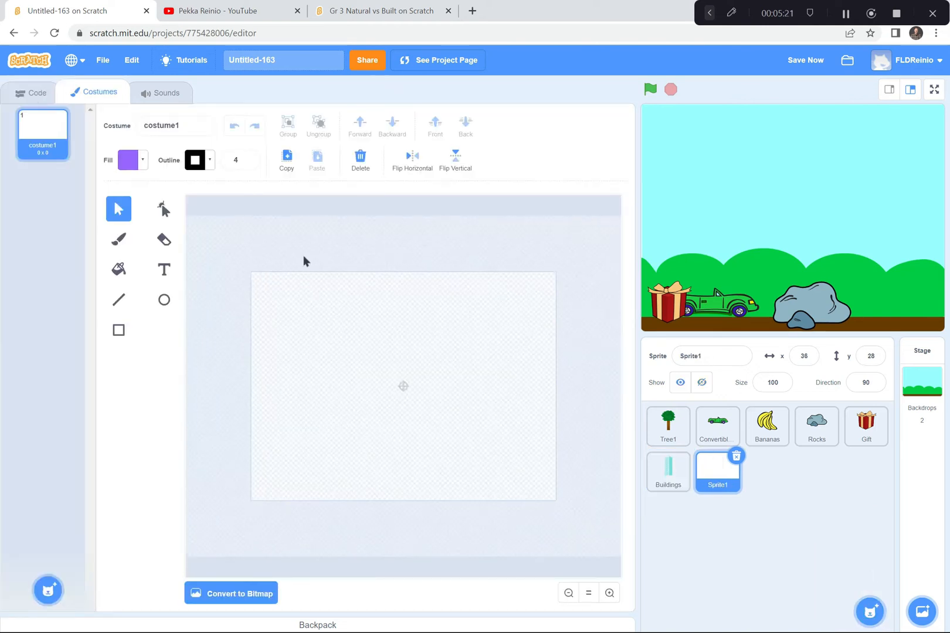
mouse_move(179, 220)
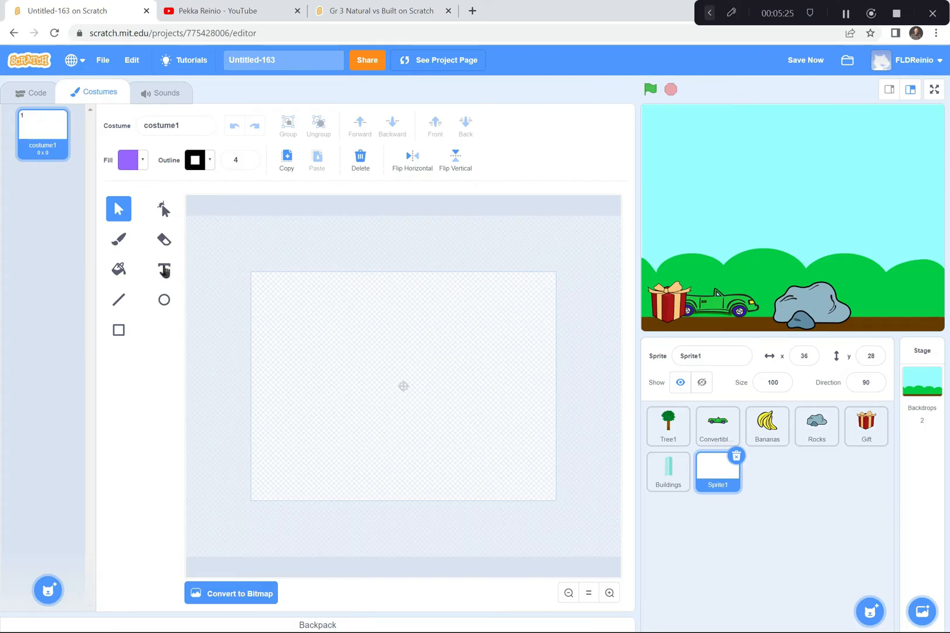
Type 'Natural or Built' as purple text on Sprite1's painted costume.
click(163, 270)
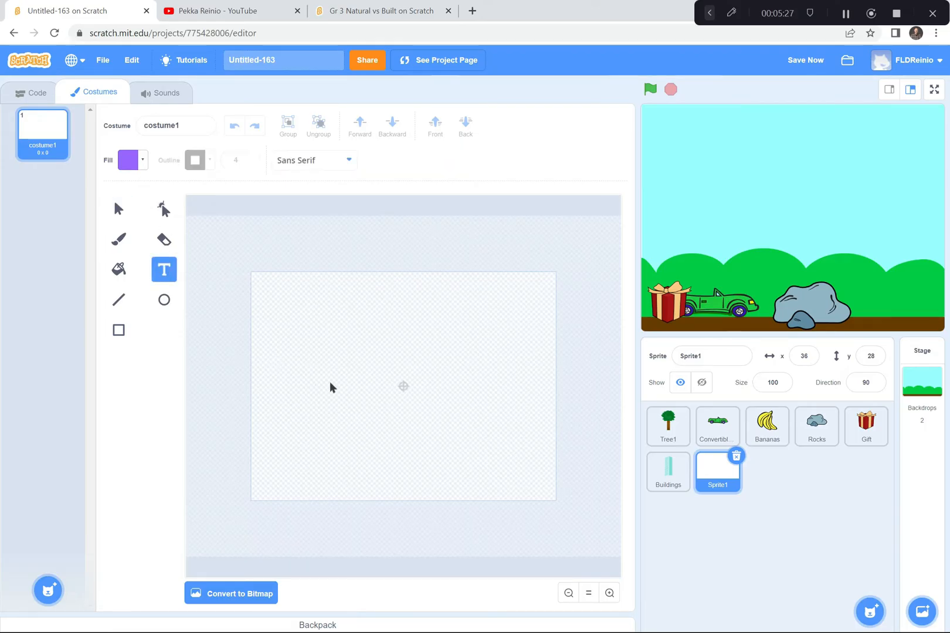
text(Natural or)
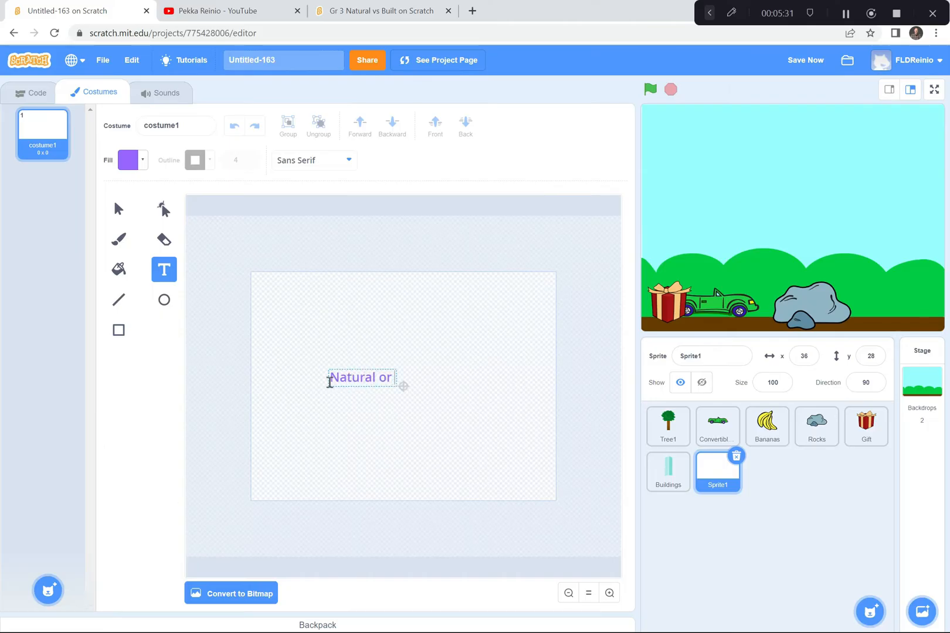
text(Built)
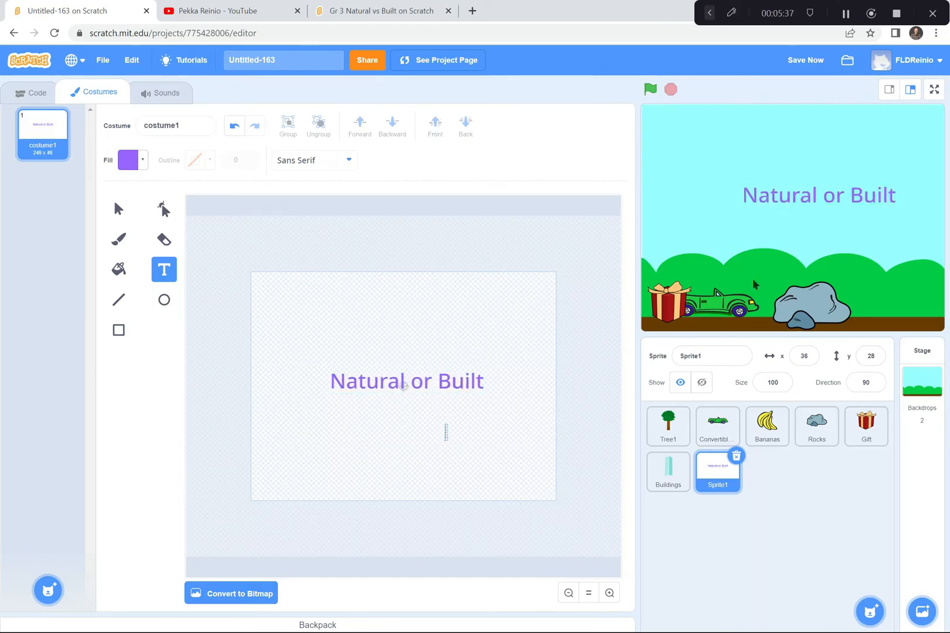
mouse_move(819, 206)
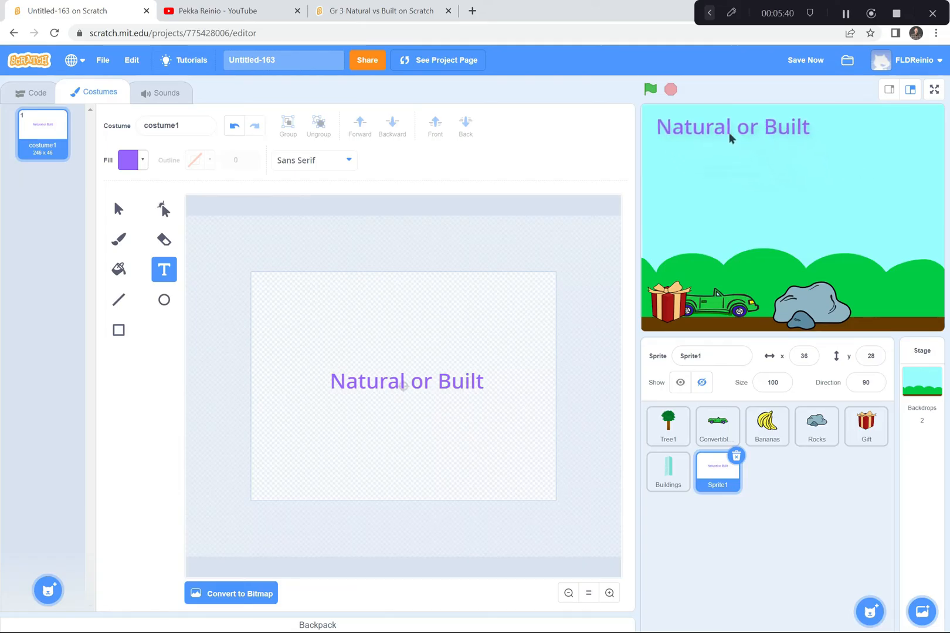
Place the title at the stage's top-left, return to Sprite1's code, and save.
click(30, 92)
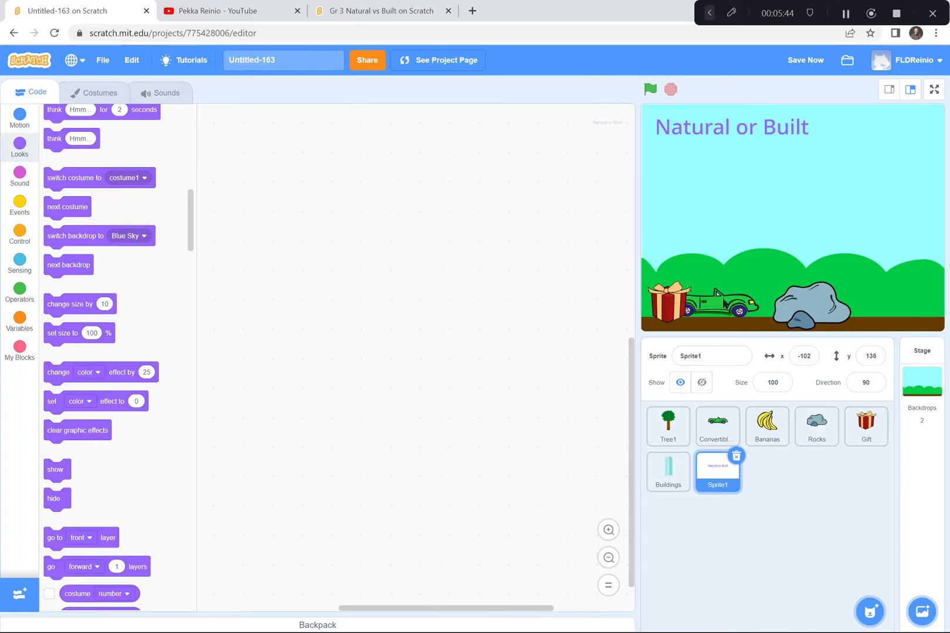
click(805, 60)
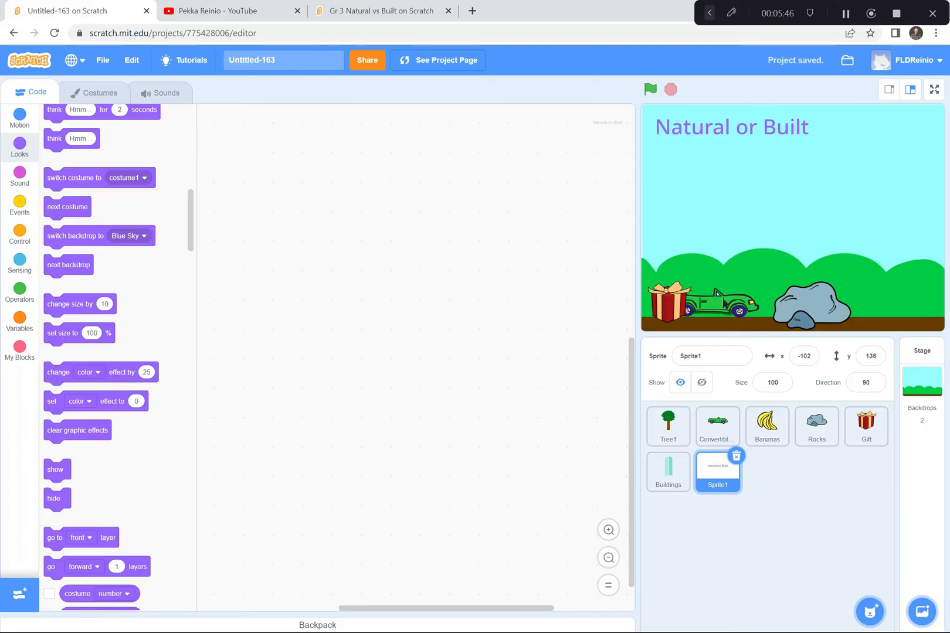
mouse_move(627, 340)
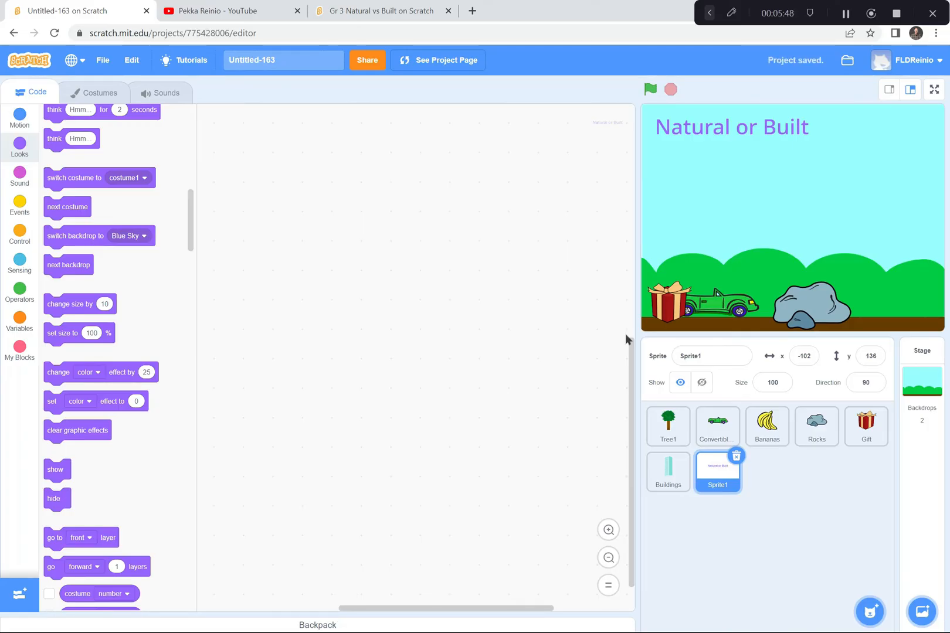
mouse_move(710, 132)
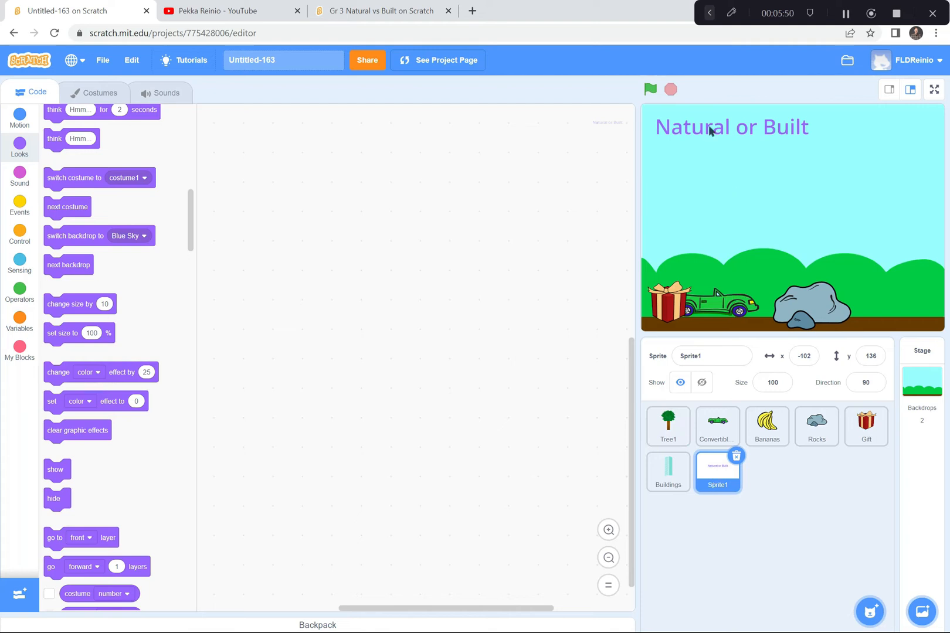
scroll(down, 3)
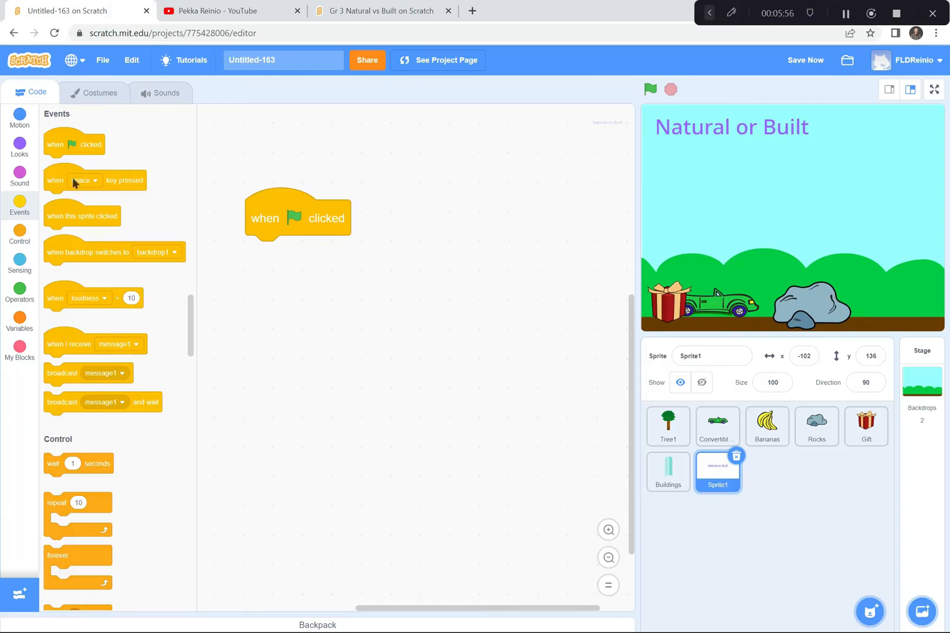
Build a green-flag forever loop changing color effect by 25, and test the cycling title.
click(19, 147)
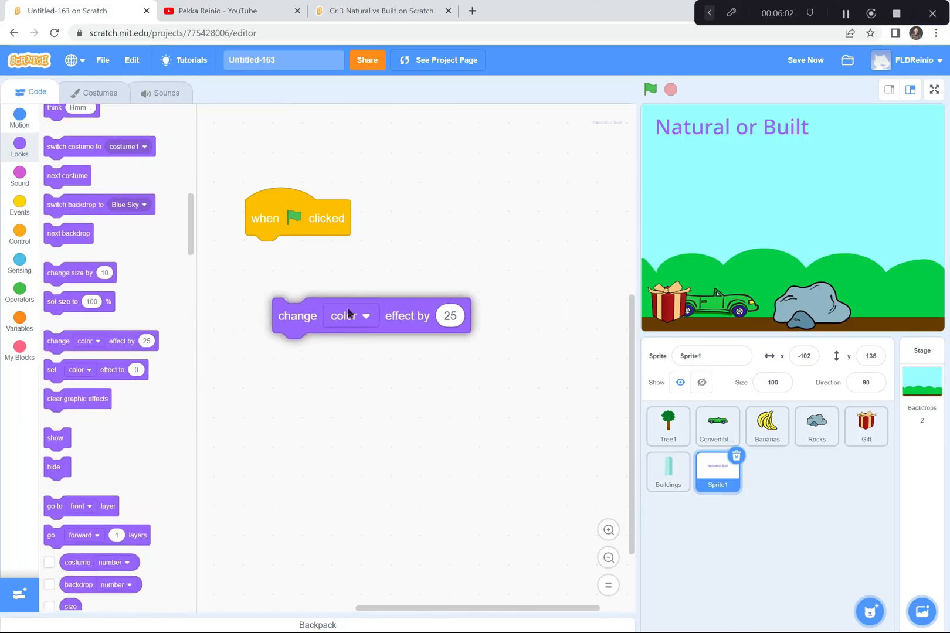
click(20, 234)
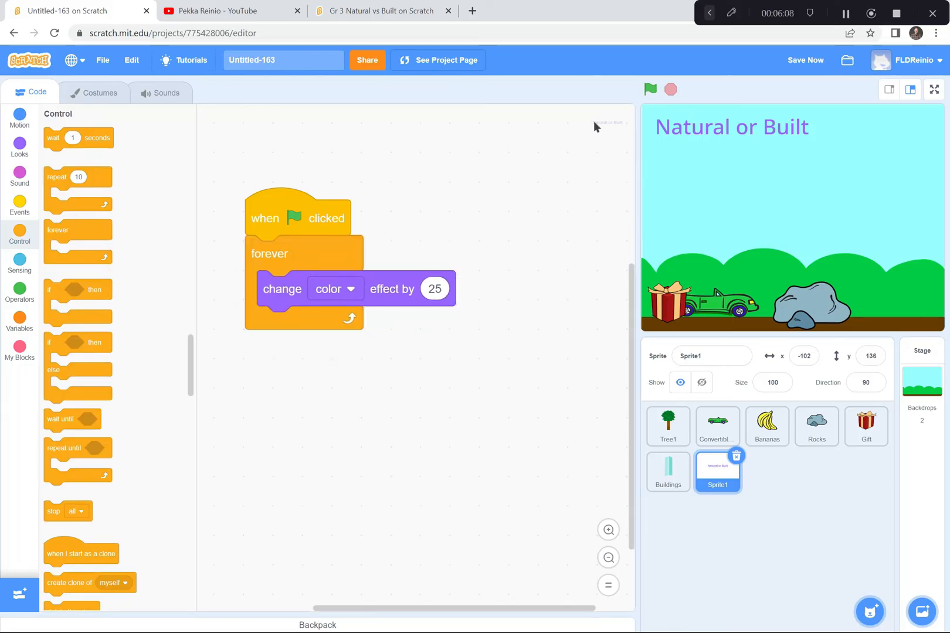
click(651, 89)
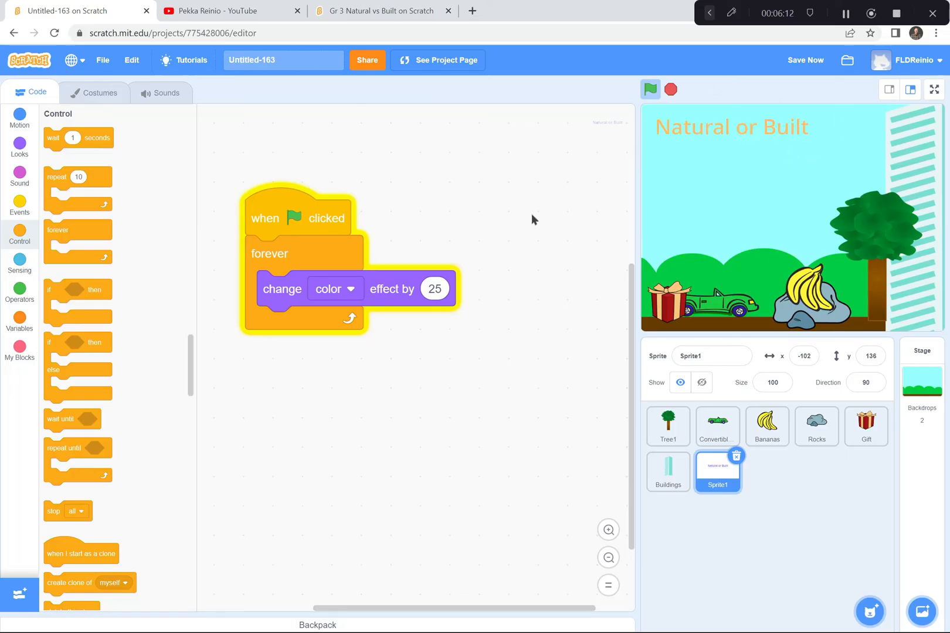
drag(264, 218, 313, 175)
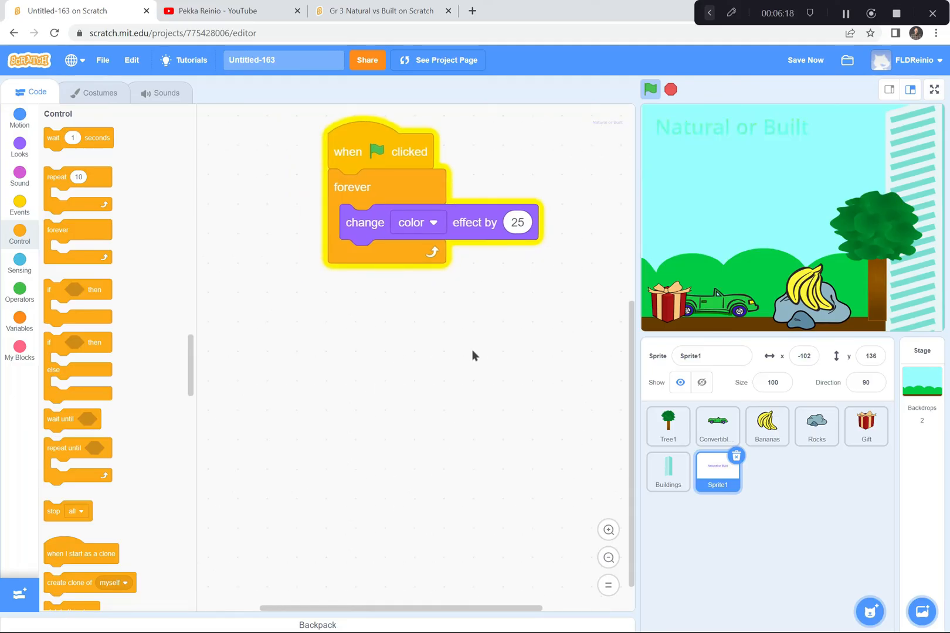
click(651, 90)
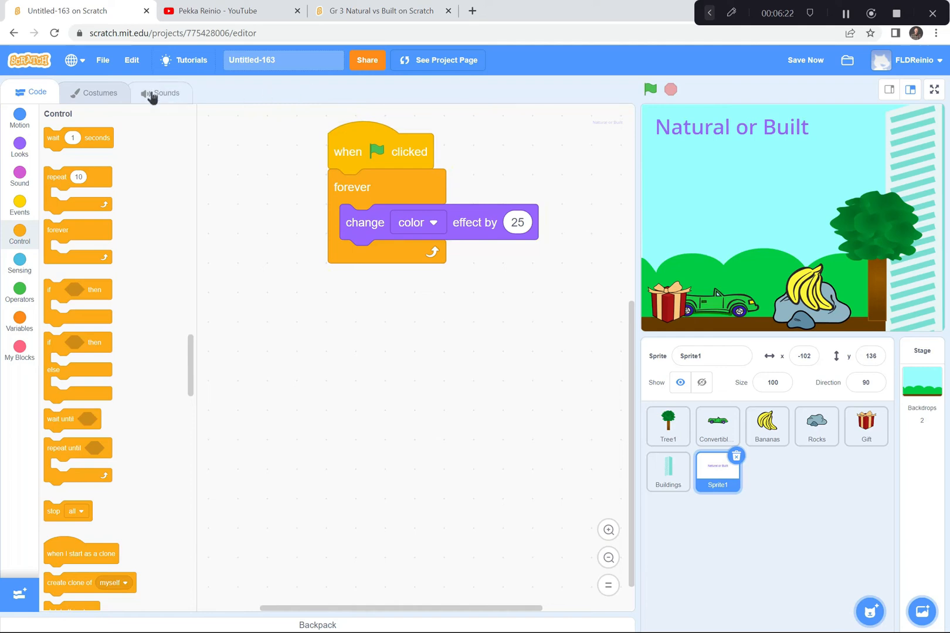
Browse the Effects sound library, then view the Bananas sprite's Chomp and Bite sounds.
click(165, 93)
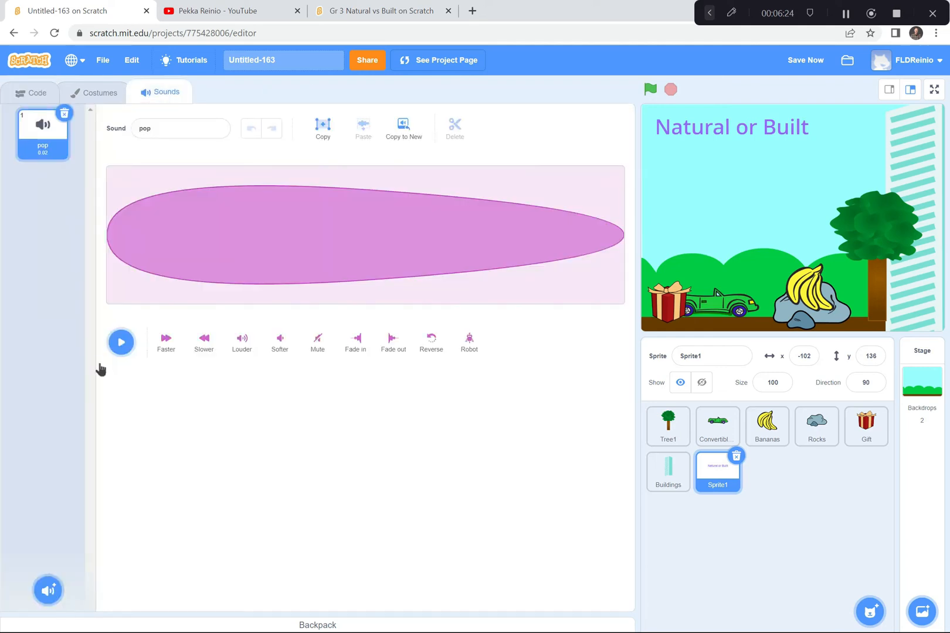
click(48, 591)
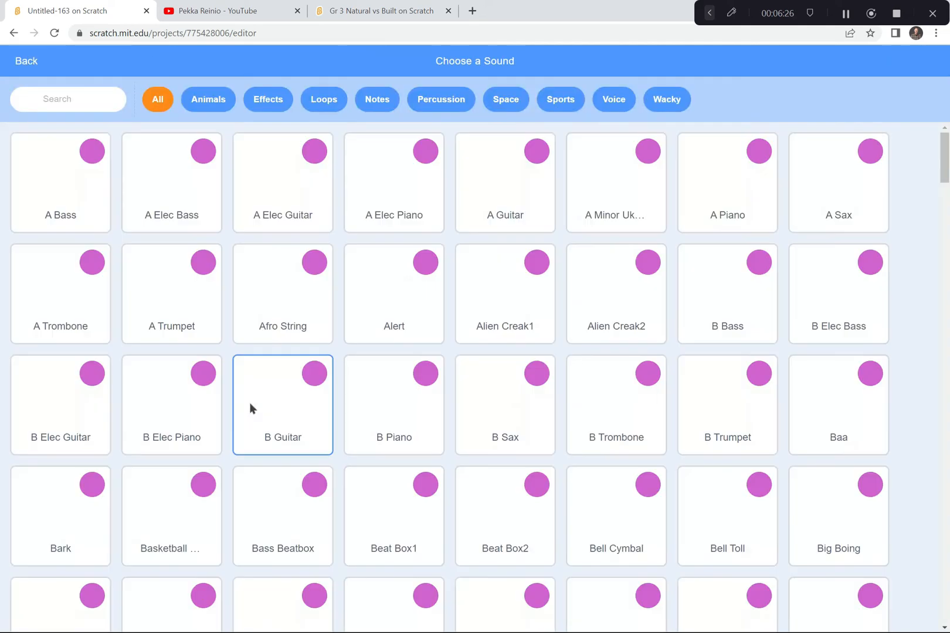
click(268, 99)
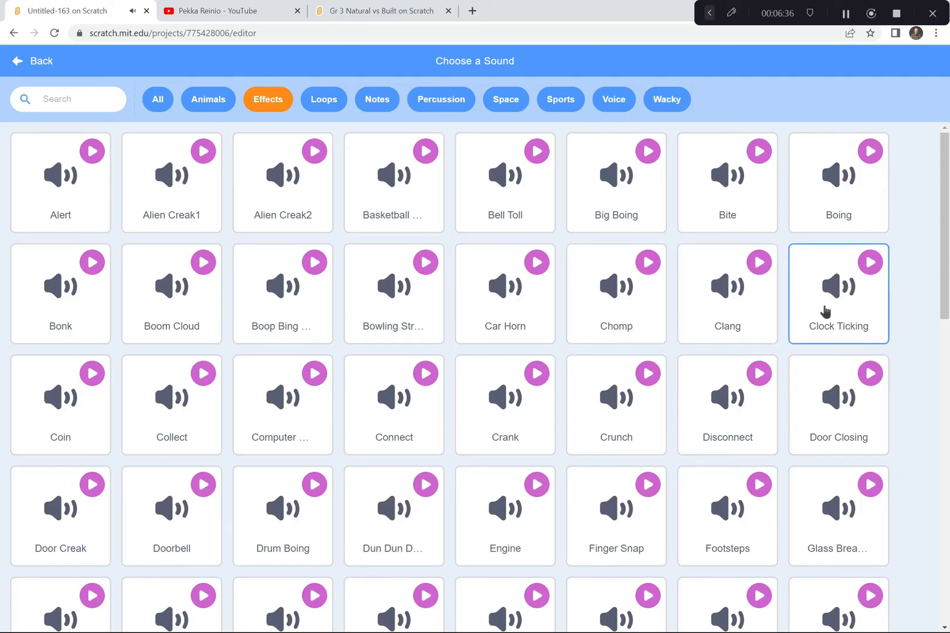
click(33, 60)
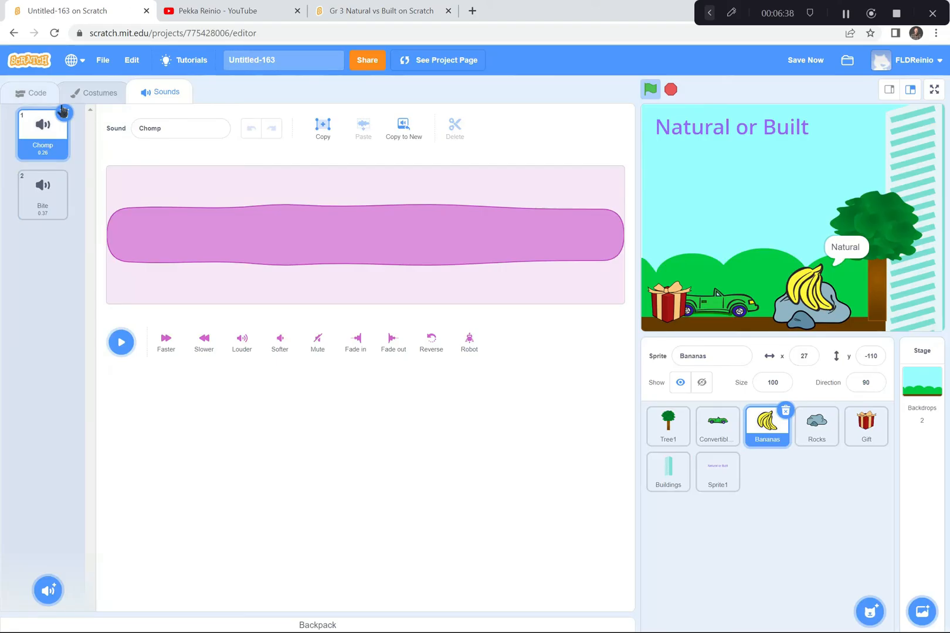
Attach 'play sound Bite until done' under a green-flag hat in the Bananas code.
click(30, 92)
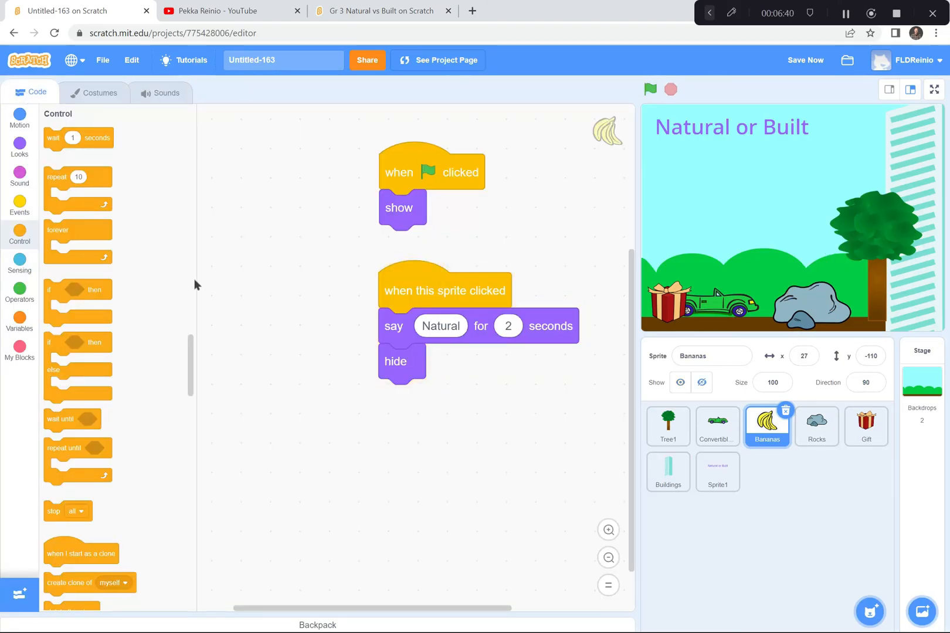
click(20, 206)
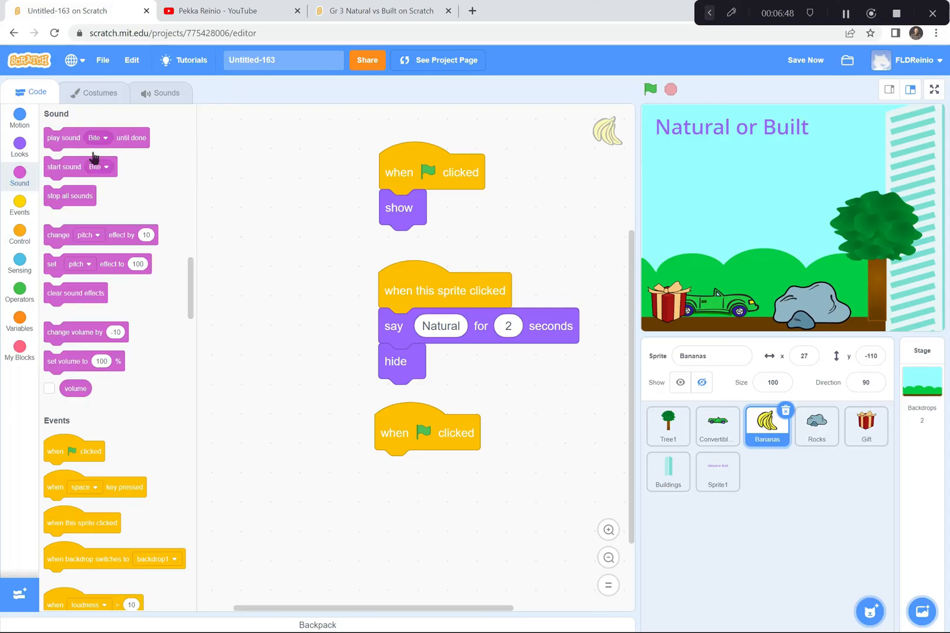
mouse_move(121, 131)
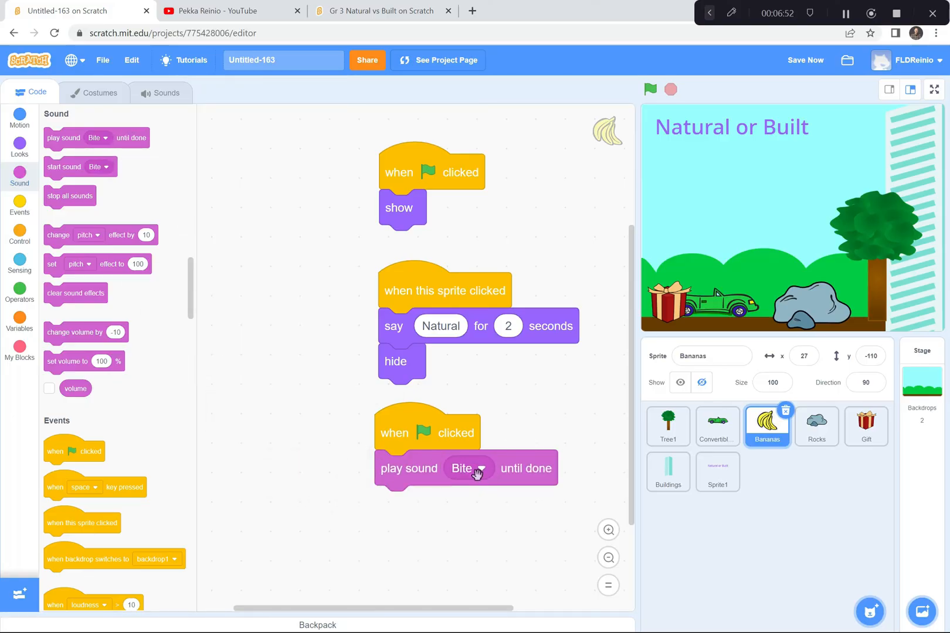
click(476, 469)
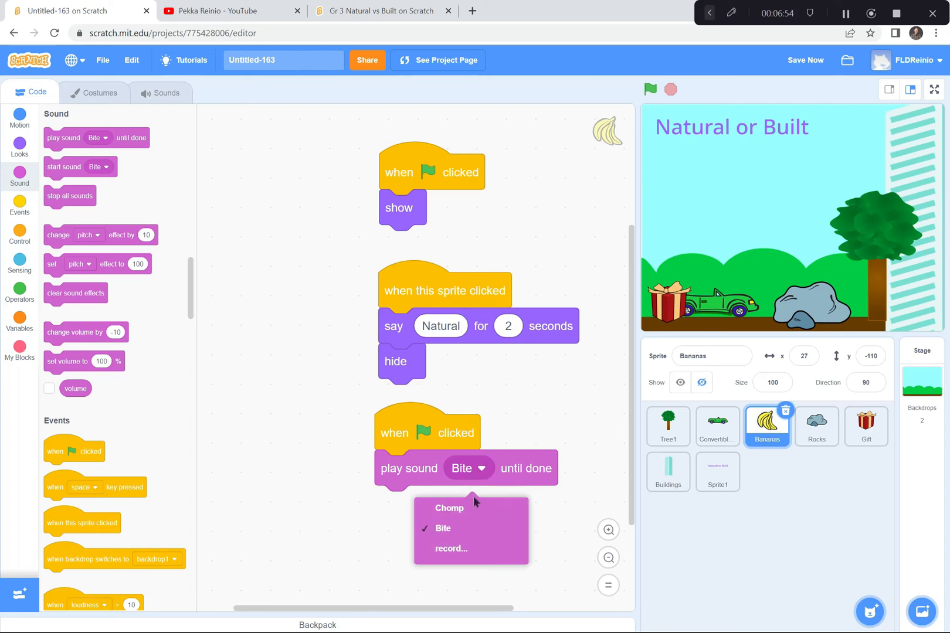
click(165, 92)
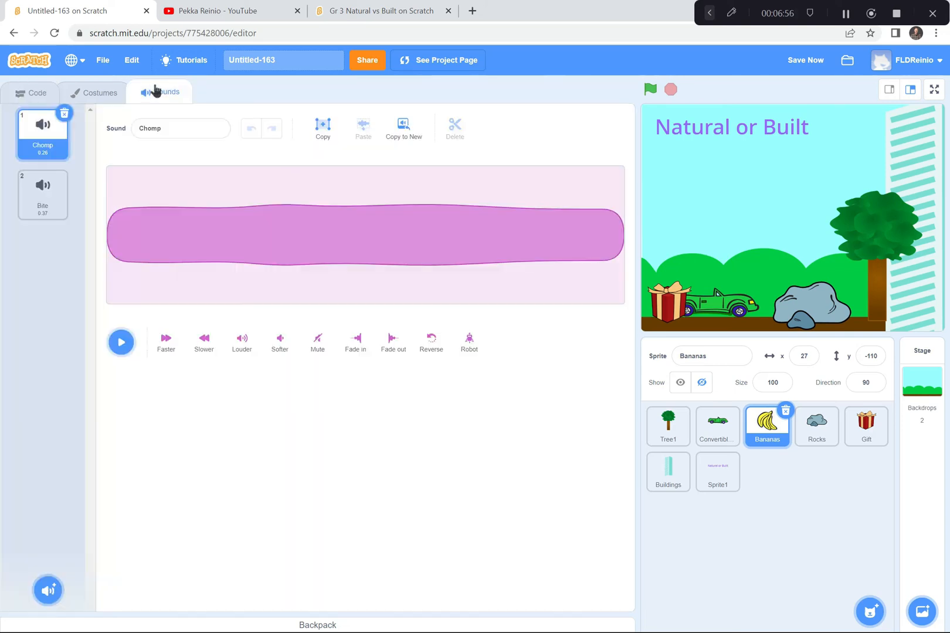
Pick Clock Ticking from the Effects sound library for the Natural or Built sprite.
click(47, 590)
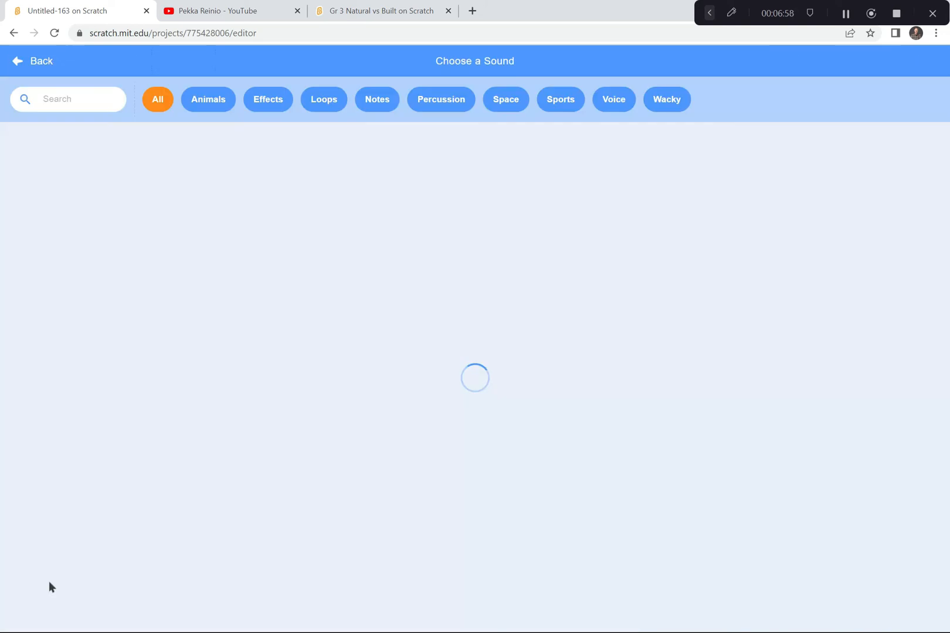
click(268, 99)
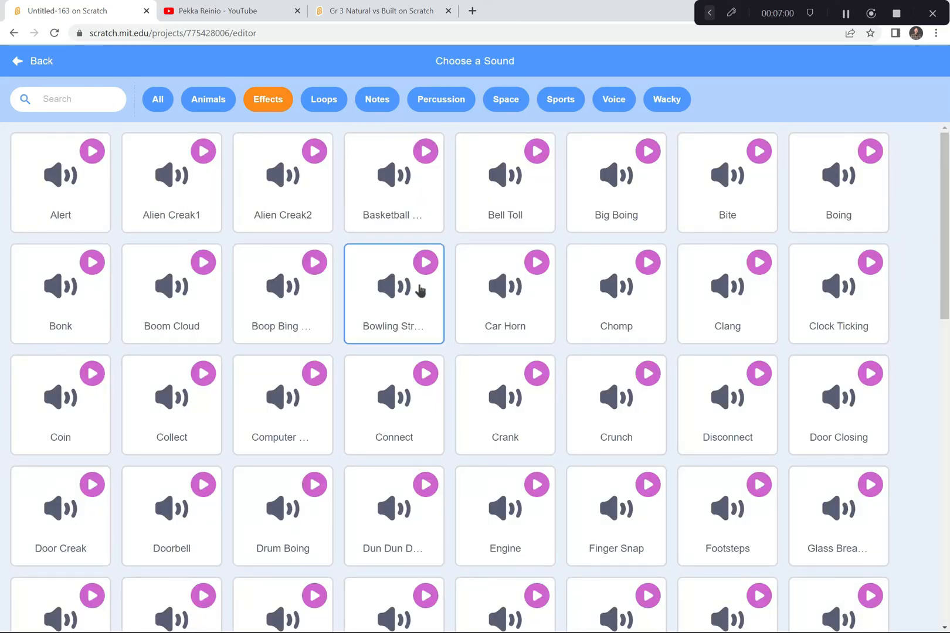
click(33, 61)
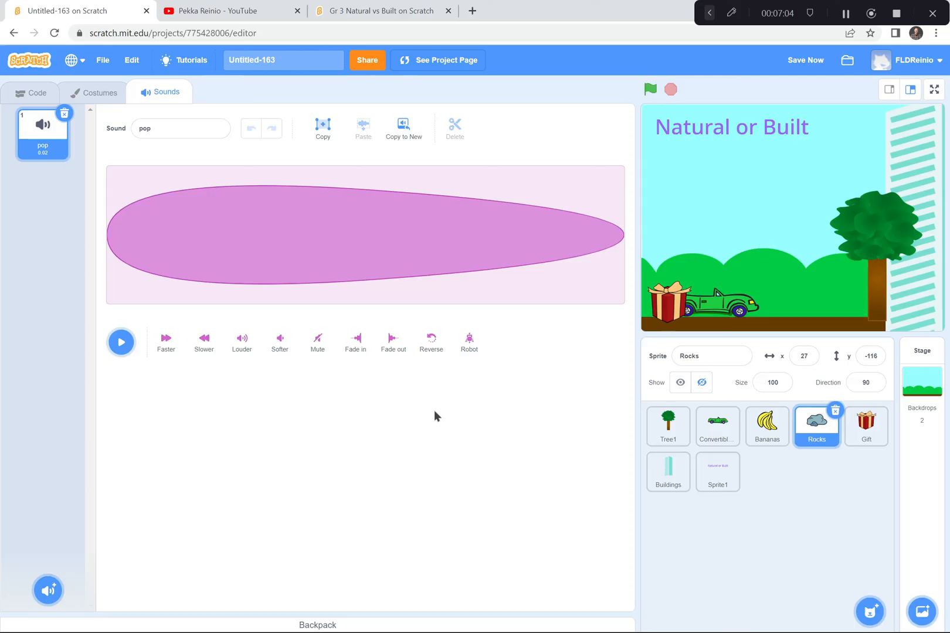
click(718, 472)
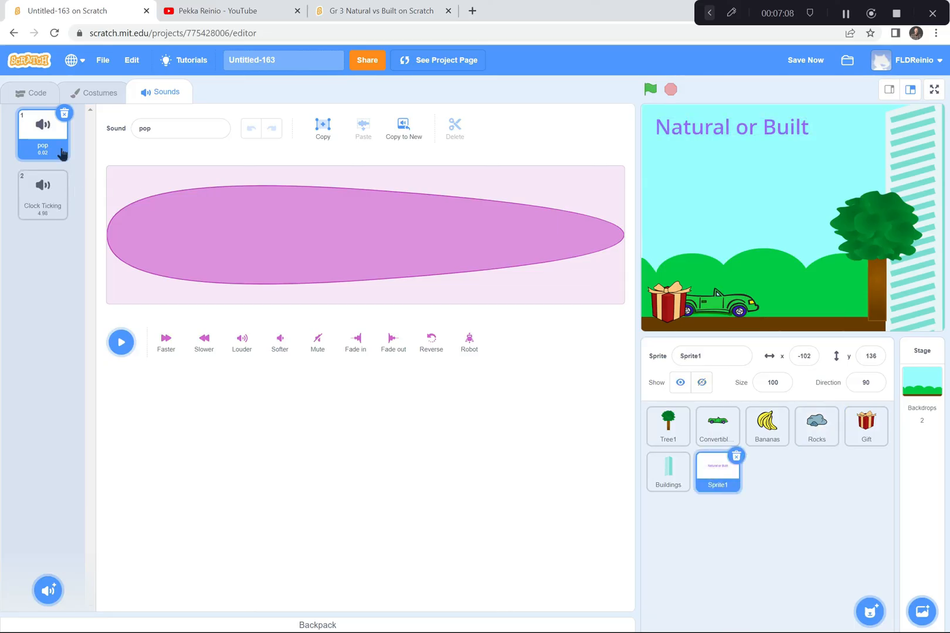
Assemble a second Sprite1 green-flag script forever playing Clock Ticking until done.
click(30, 92)
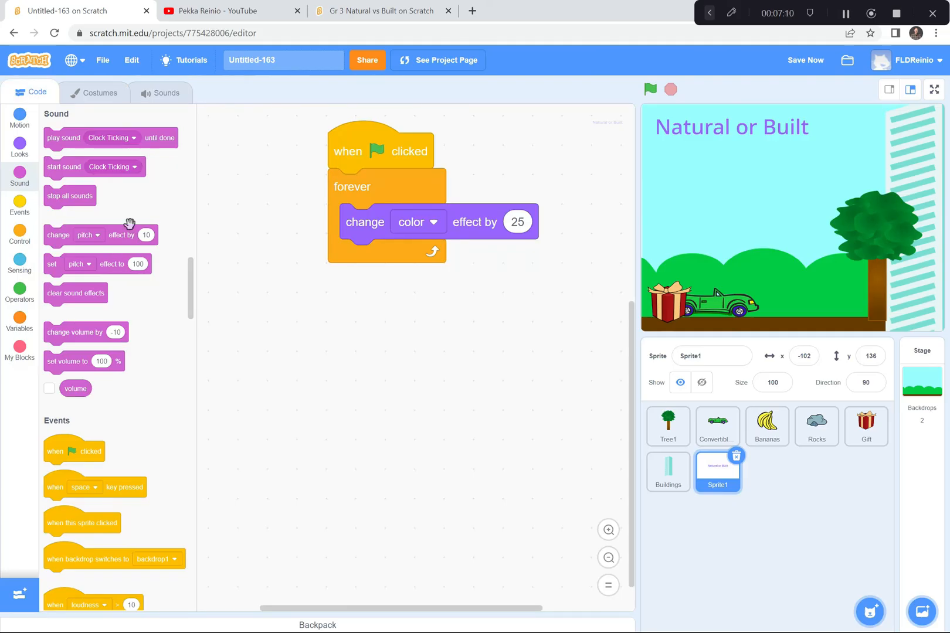
mouse_move(155, 134)
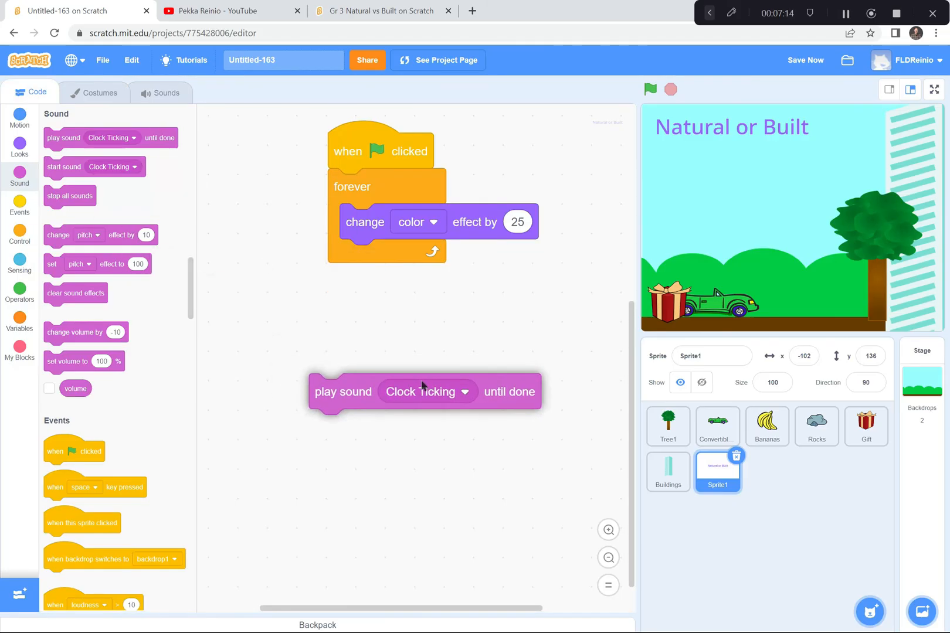
click(19, 205)
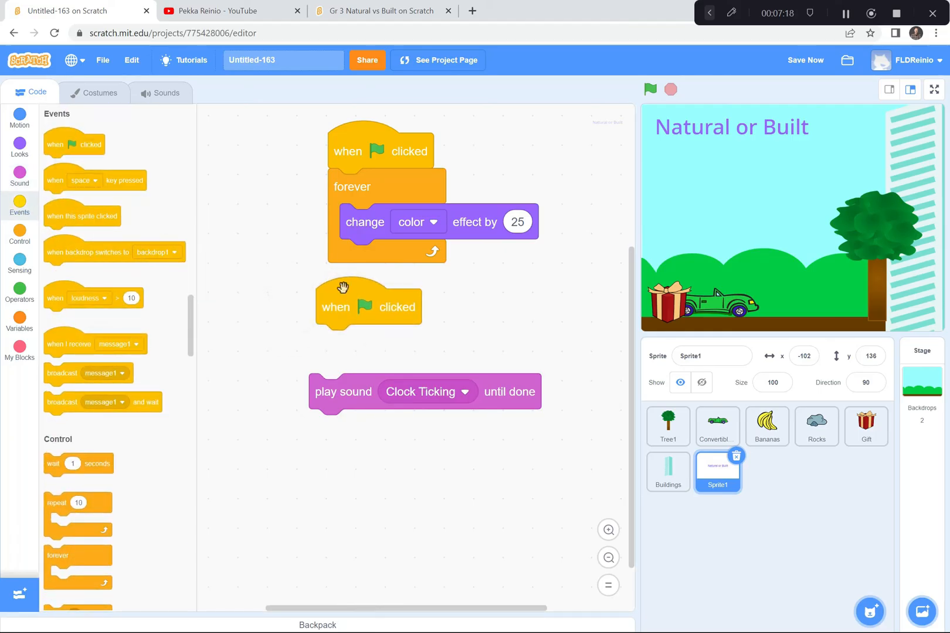
scroll(down, 3)
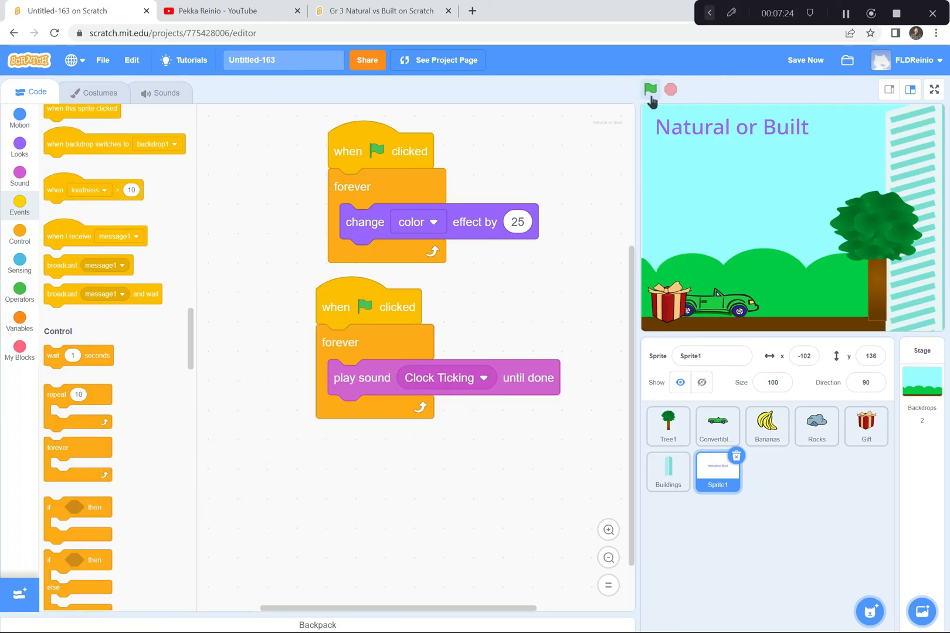
Run the project and look over the Buildings and title sprites' code.
click(650, 89)
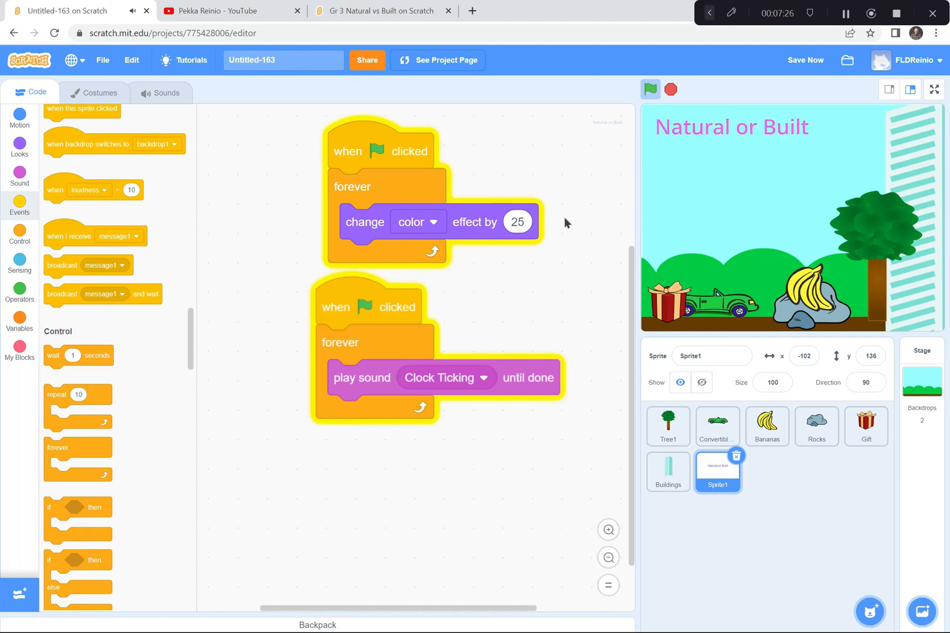
click(668, 472)
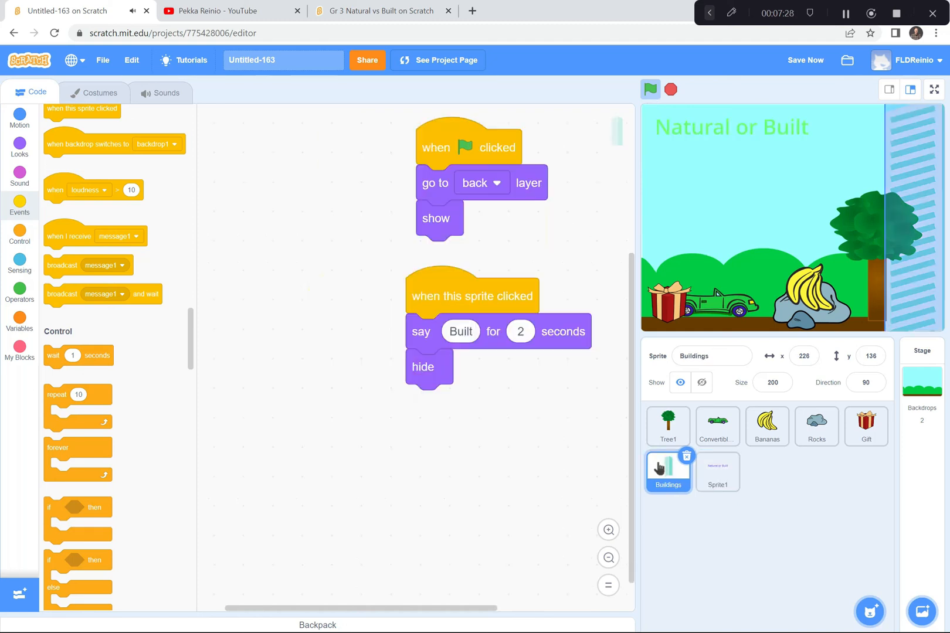
click(717, 472)
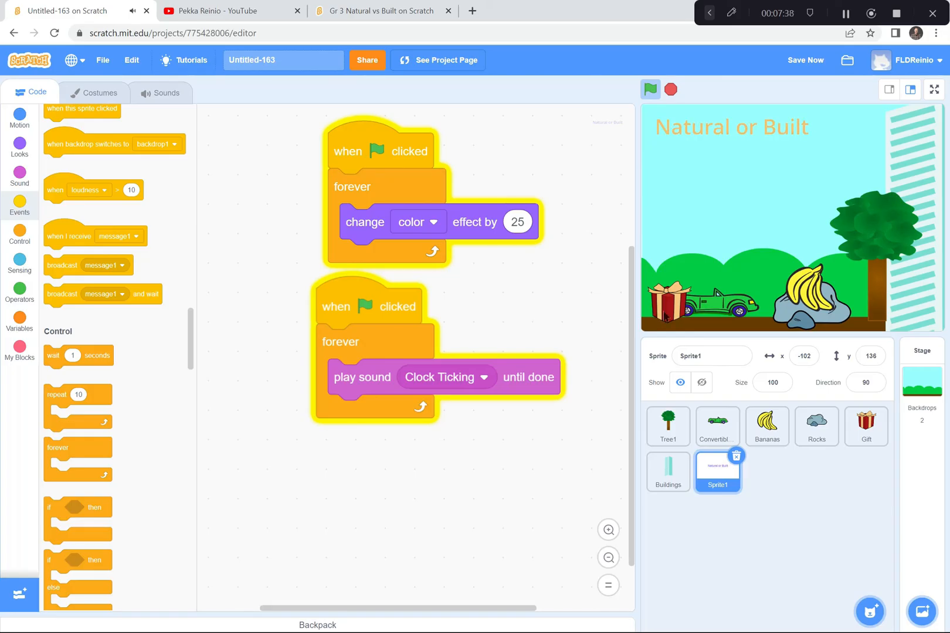
Test clicking the gift and tree on stage, stop the run, and save.
click(650, 89)
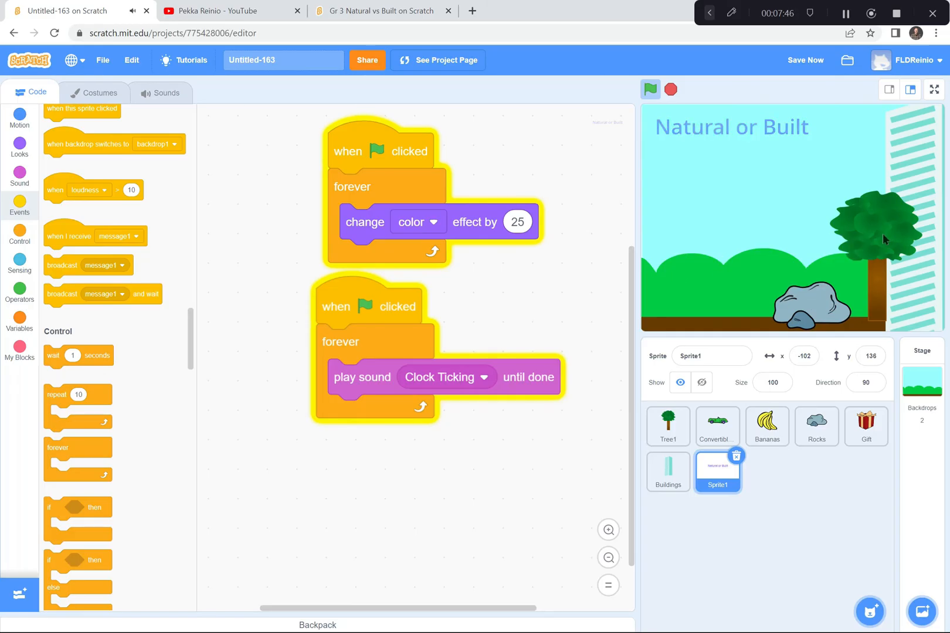
click(651, 89)
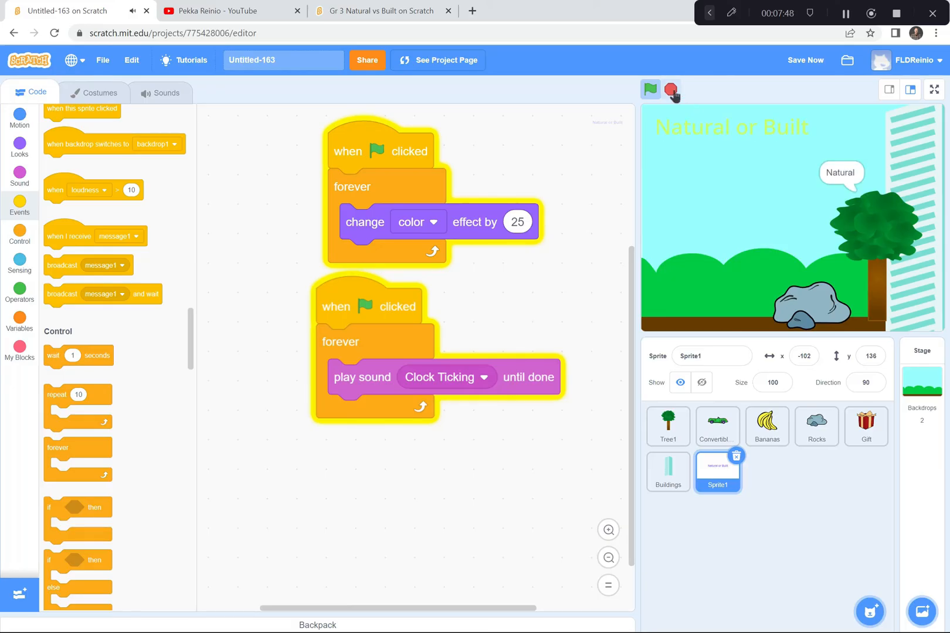
click(671, 89)
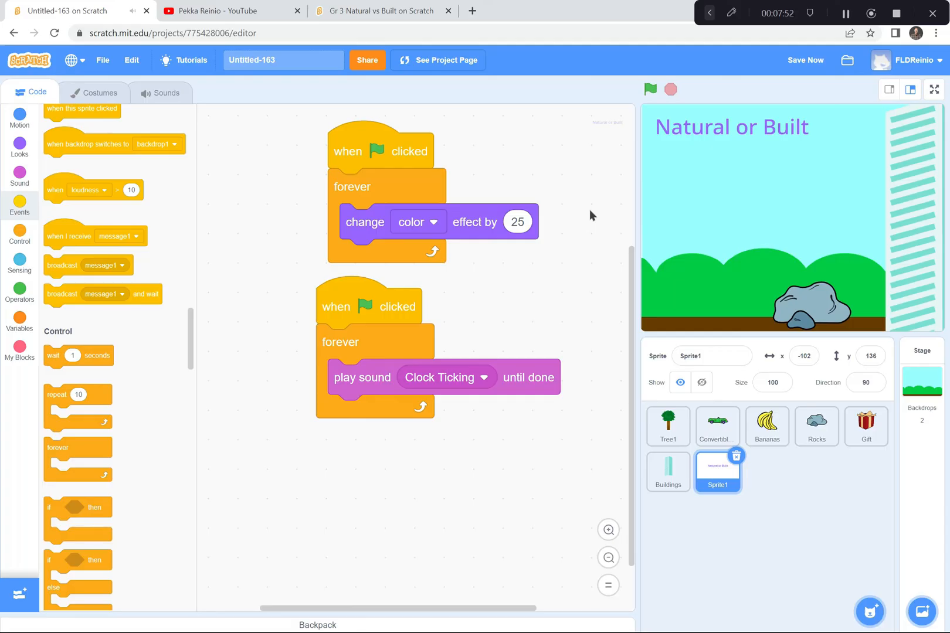
click(805, 60)
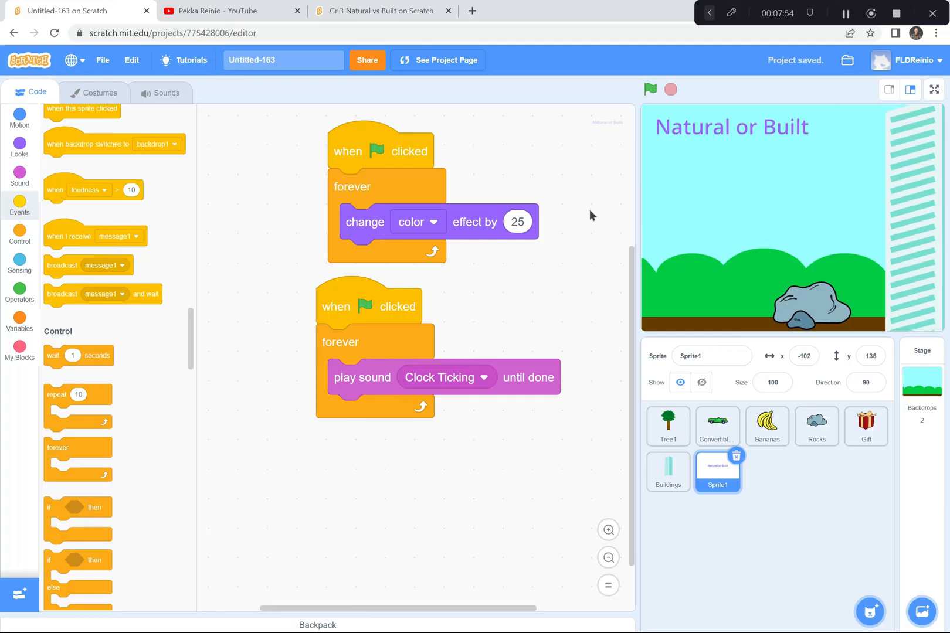